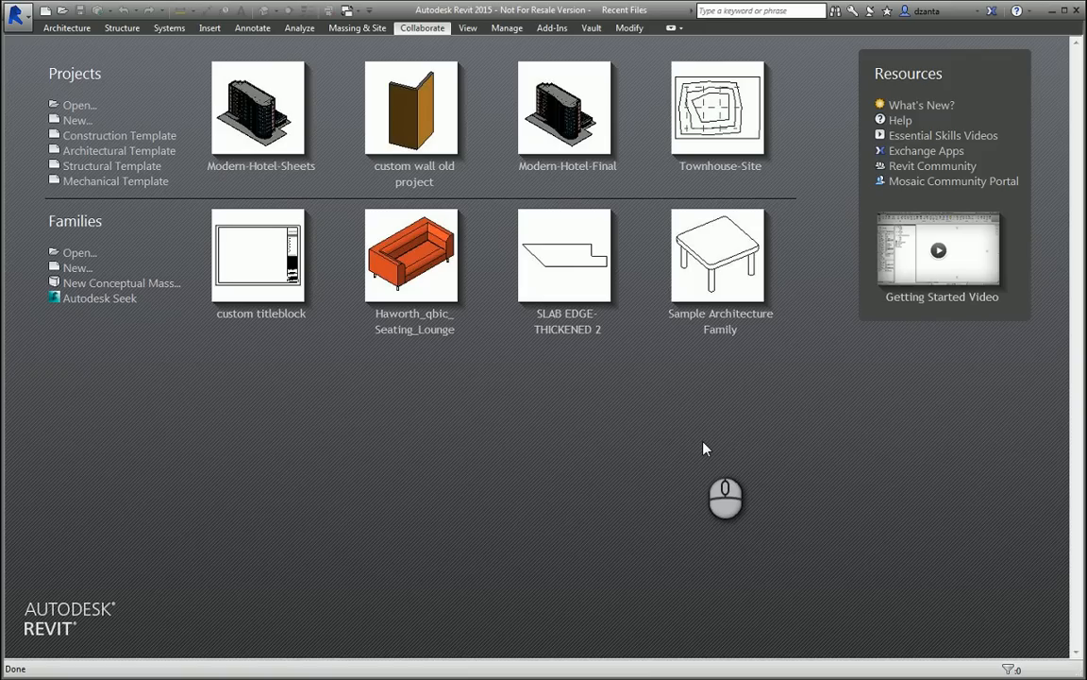
pyautogui.moveTo(674, 465)
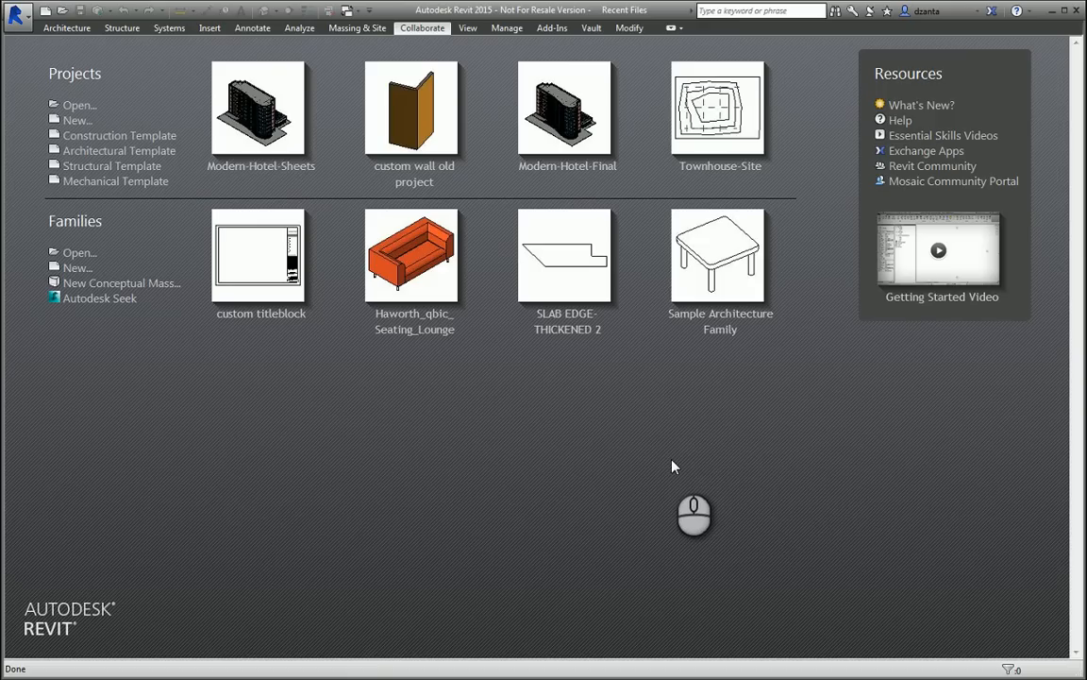
pyautogui.moveTo(438, 512)
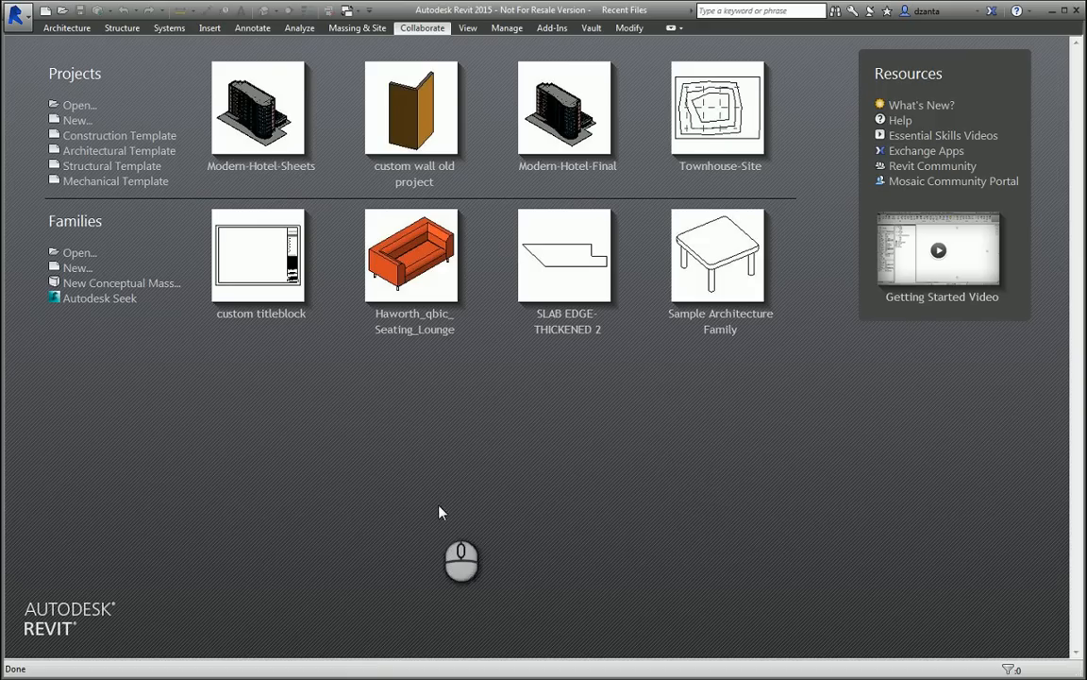
pyautogui.moveTo(69, 367)
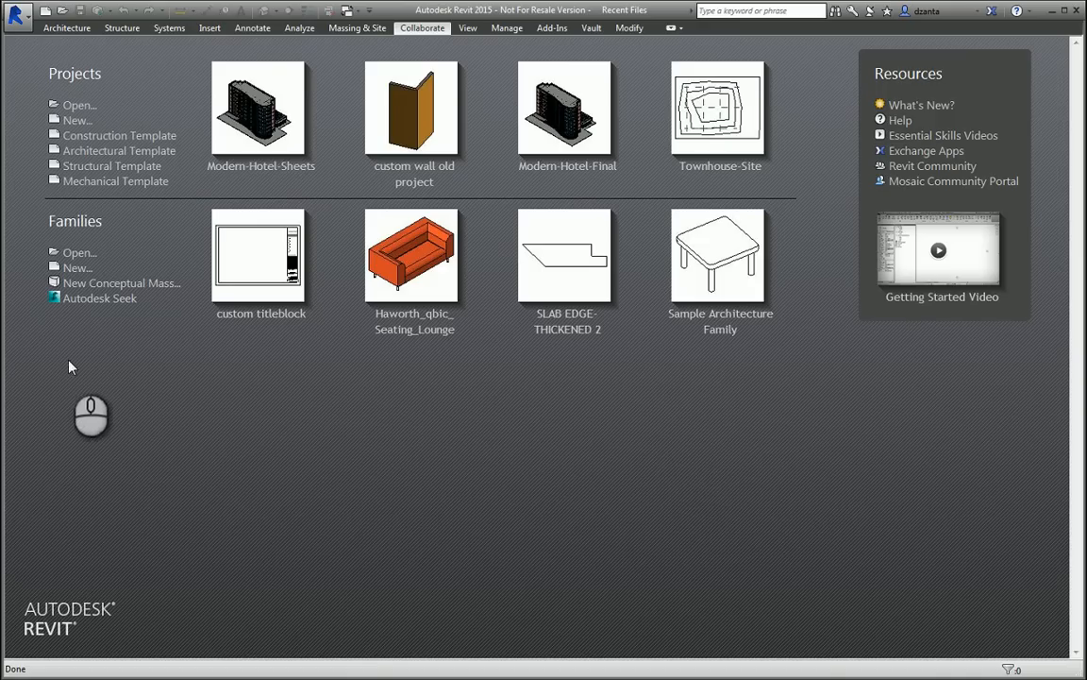
pyautogui.moveTo(111, 293)
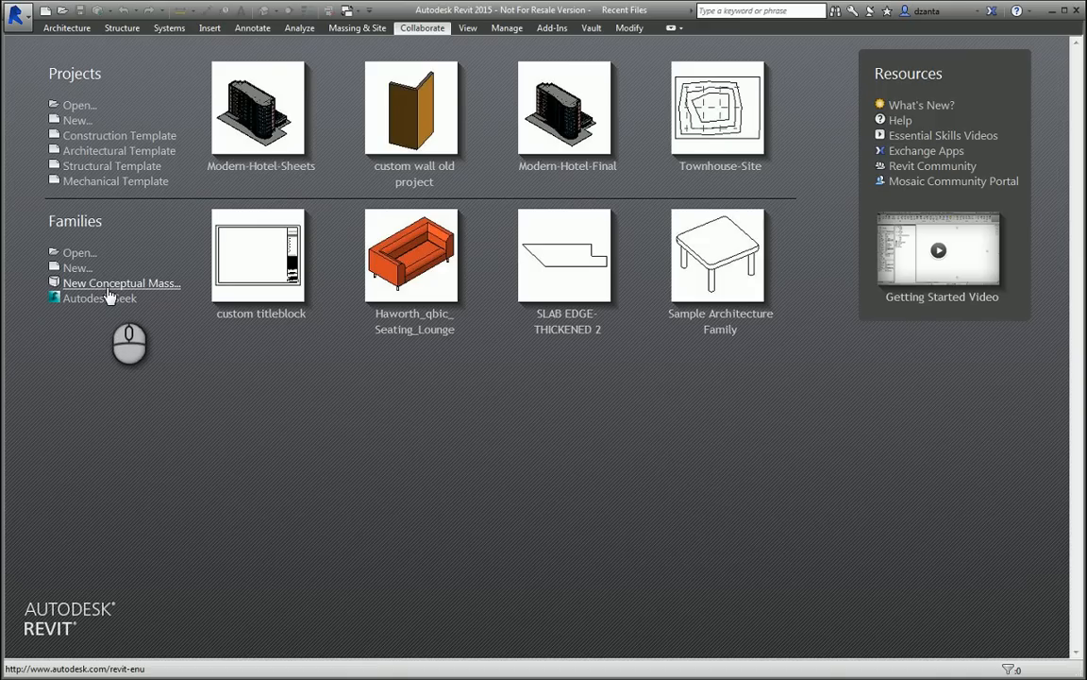
# - Create a new conceptual mass family from the Mass.rft template
pyautogui.click(121, 283)
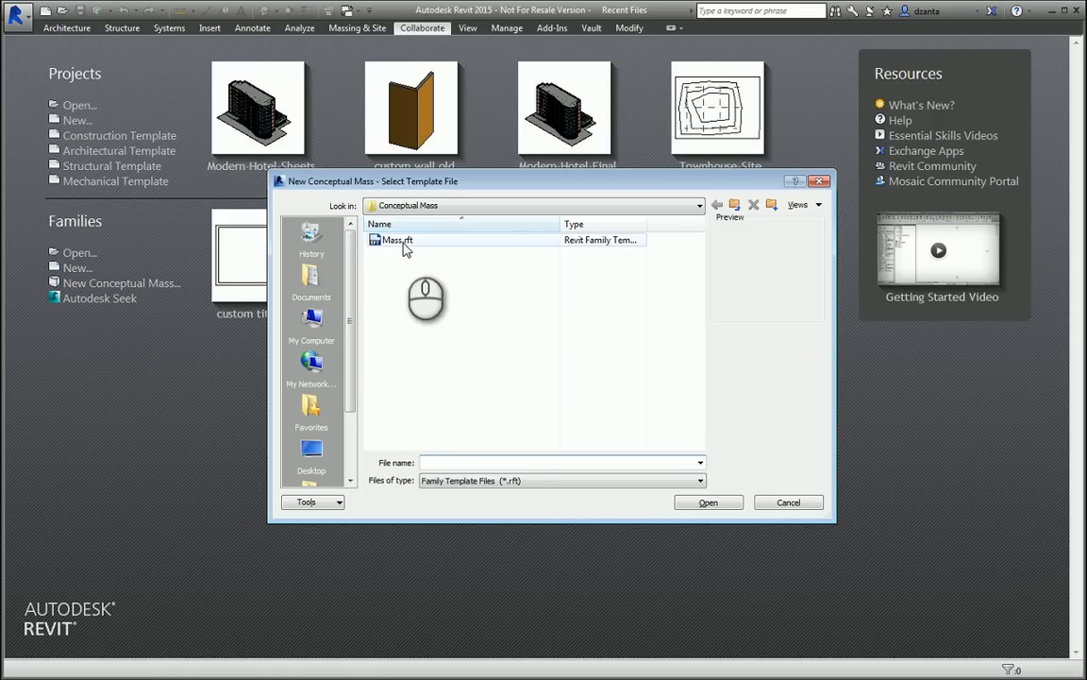
pyautogui.click(397, 239)
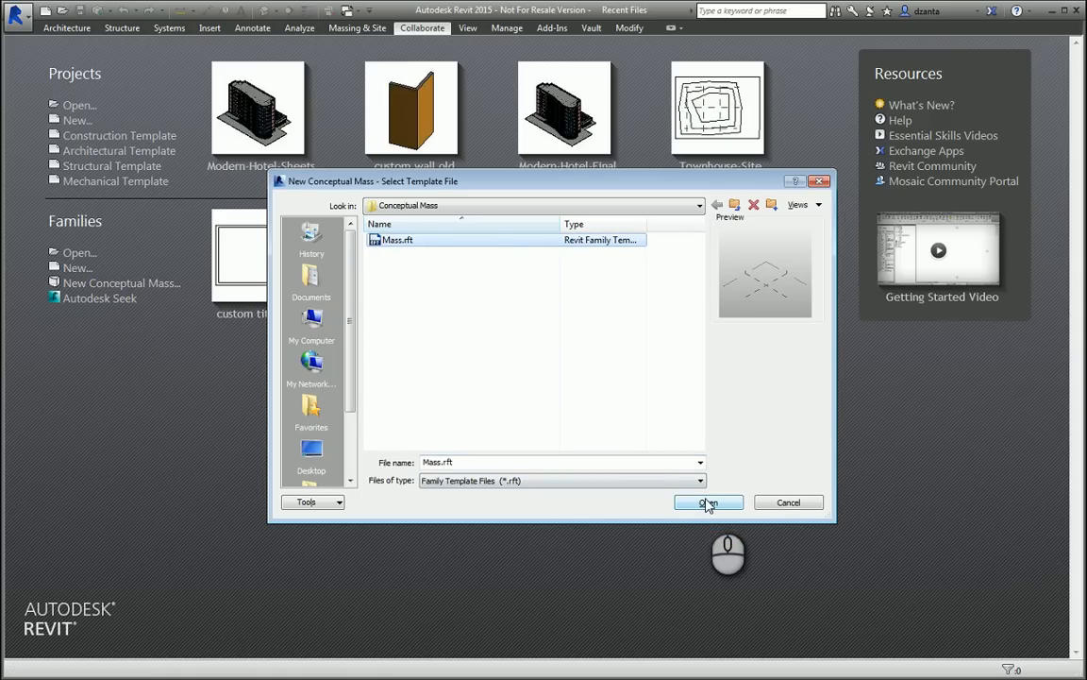
pyautogui.click(708, 501)
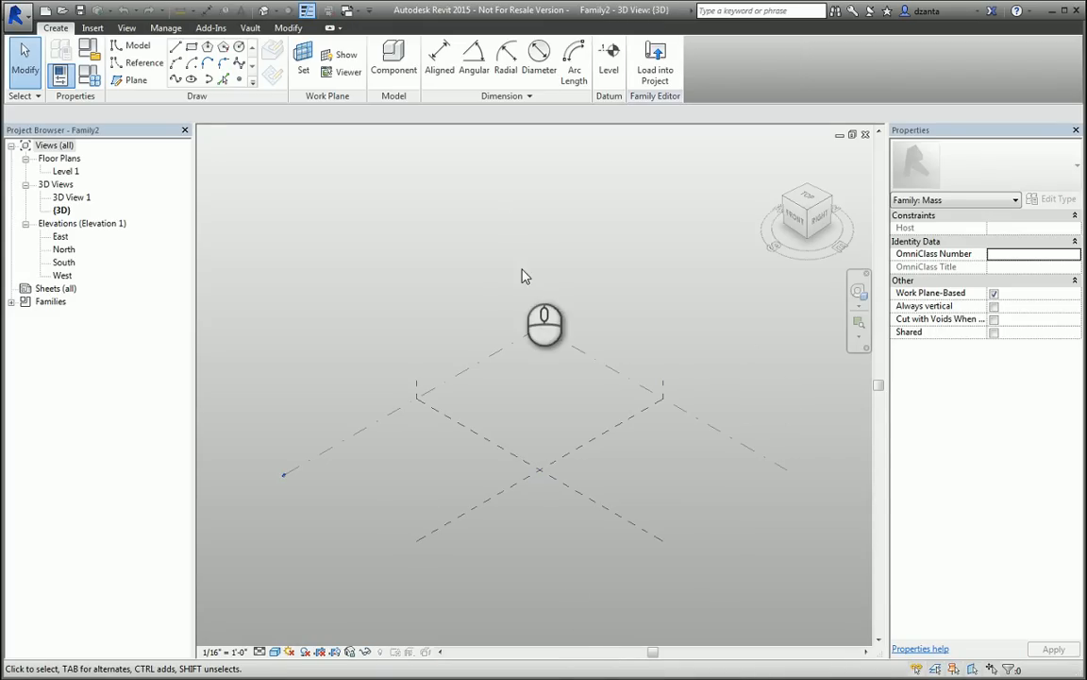
pyautogui.moveTo(439, 282)
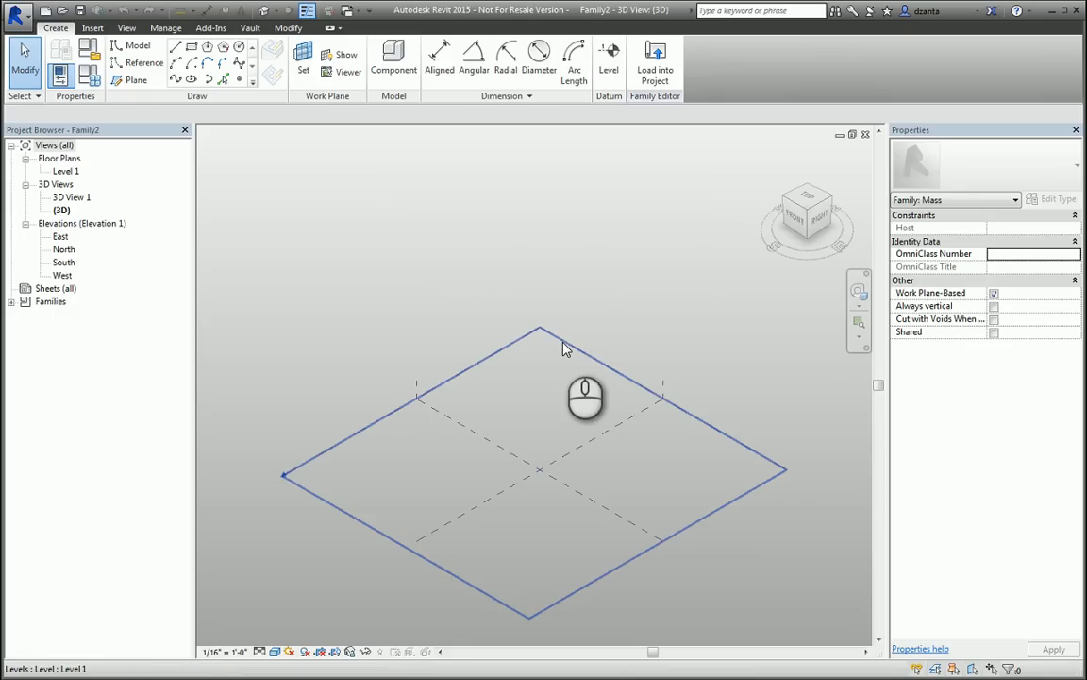
pyautogui.click(501, 462)
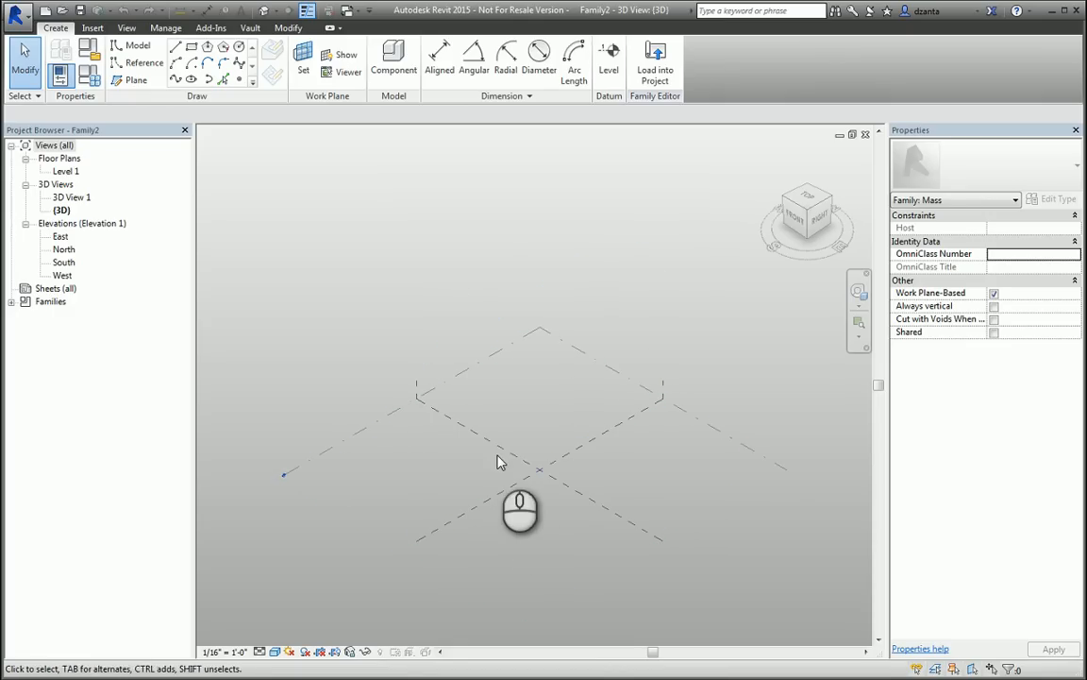
pyautogui.moveTo(277, 149)
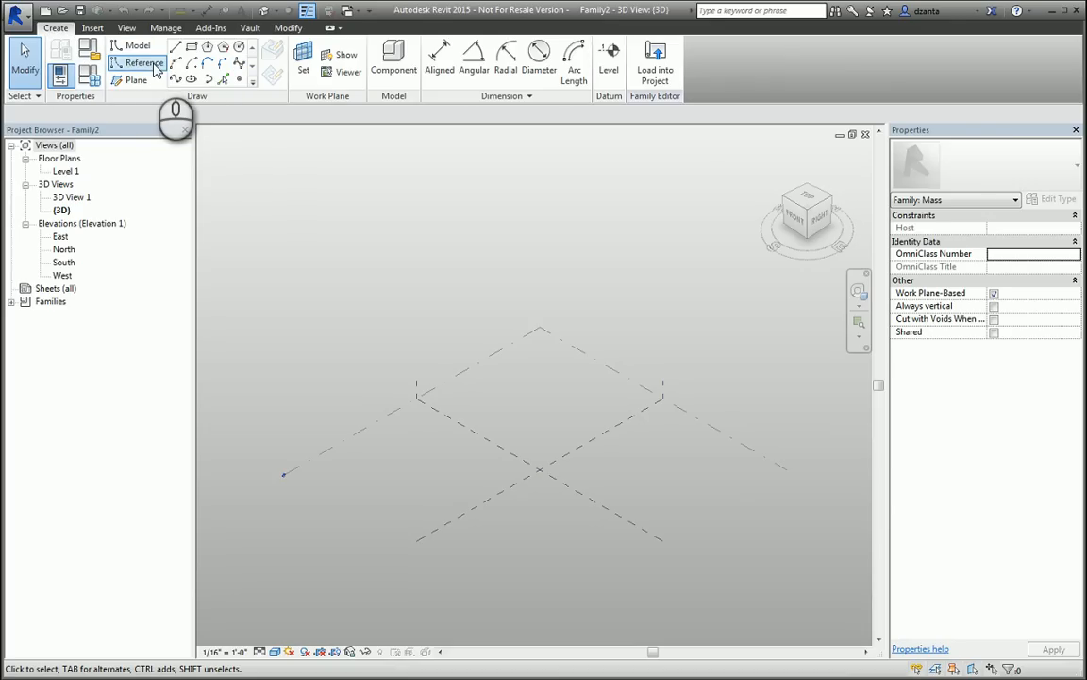
pyautogui.moveTo(154, 88)
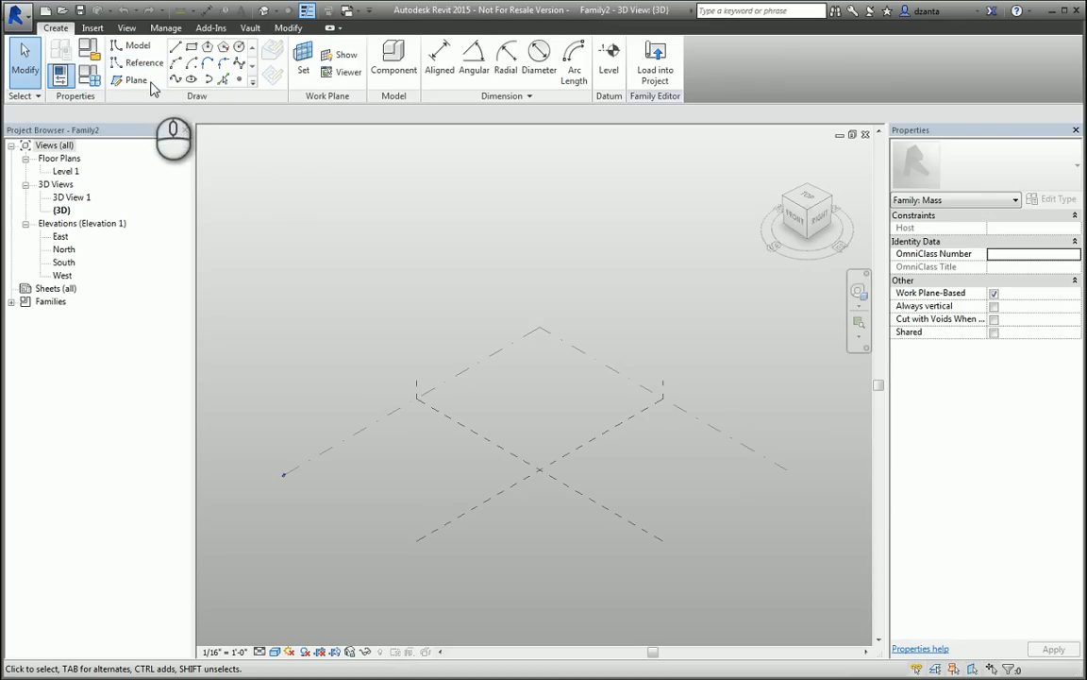
# - Draw a small rectangle of model lines near the centre of Level 1
pyautogui.click(135, 80)
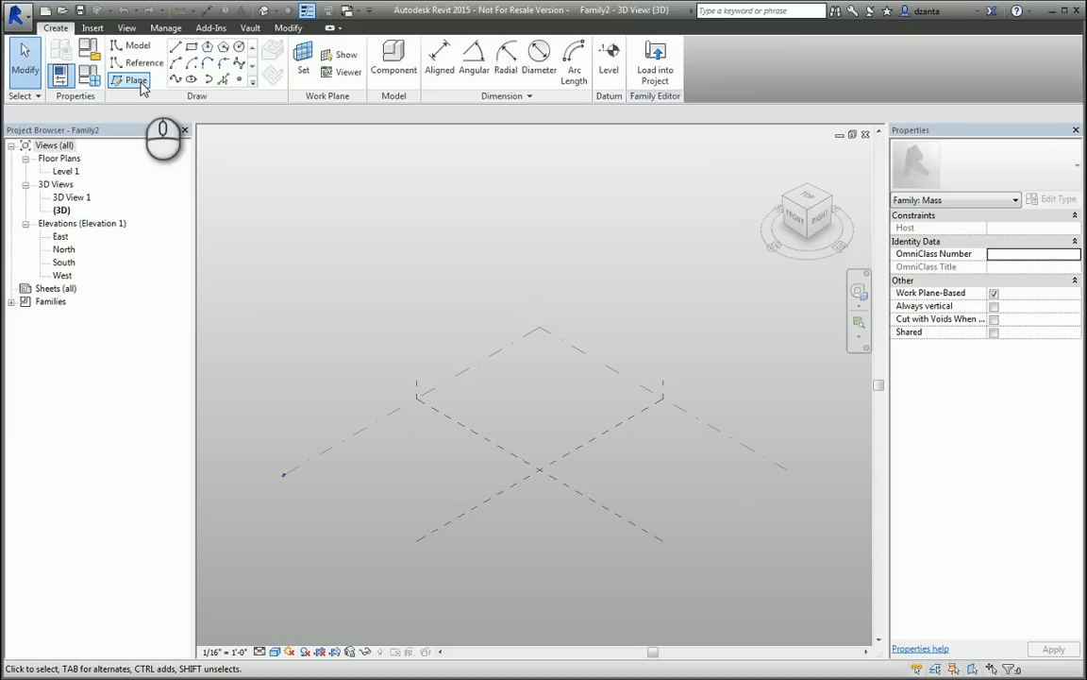
pyautogui.moveTo(139, 45)
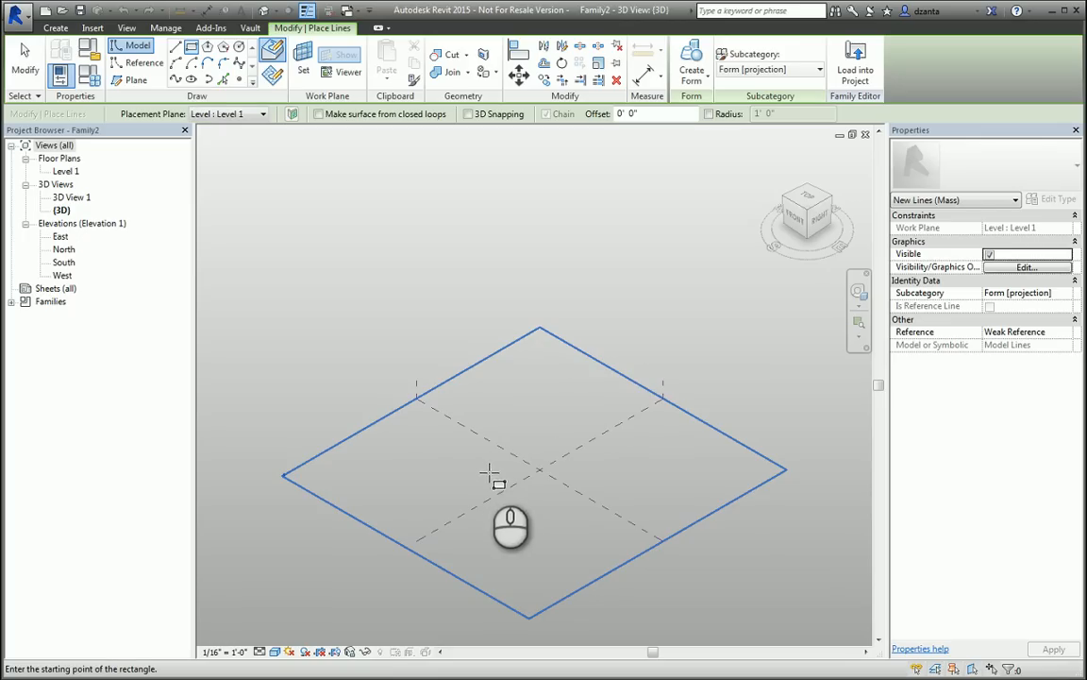
pyautogui.click(489, 472)
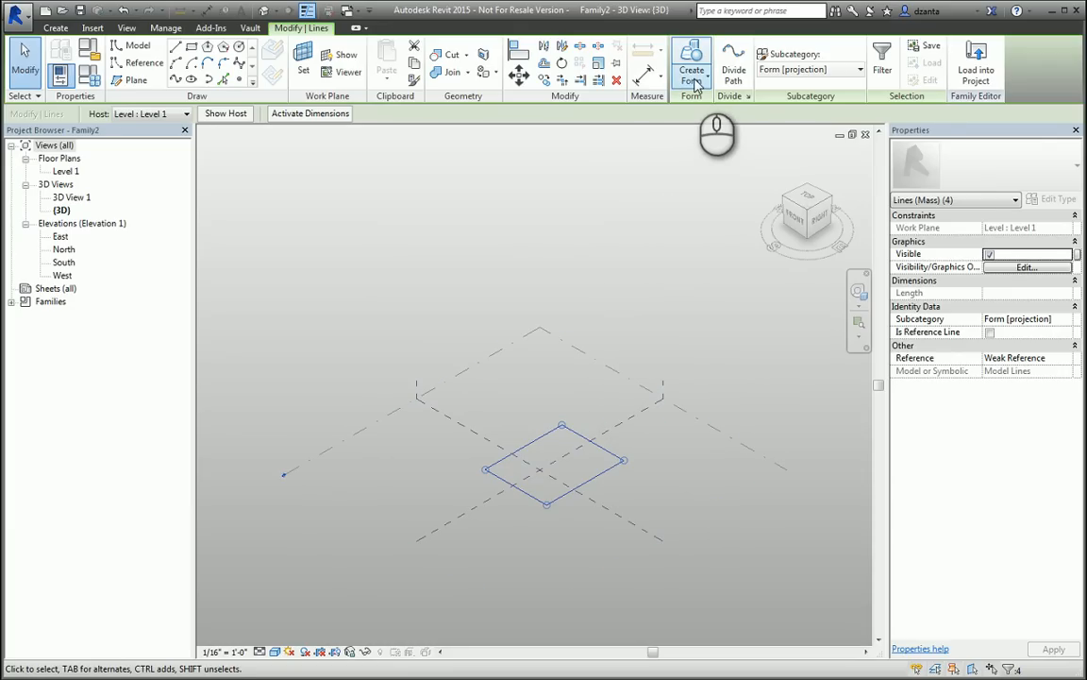
pyautogui.moveTo(703, 90)
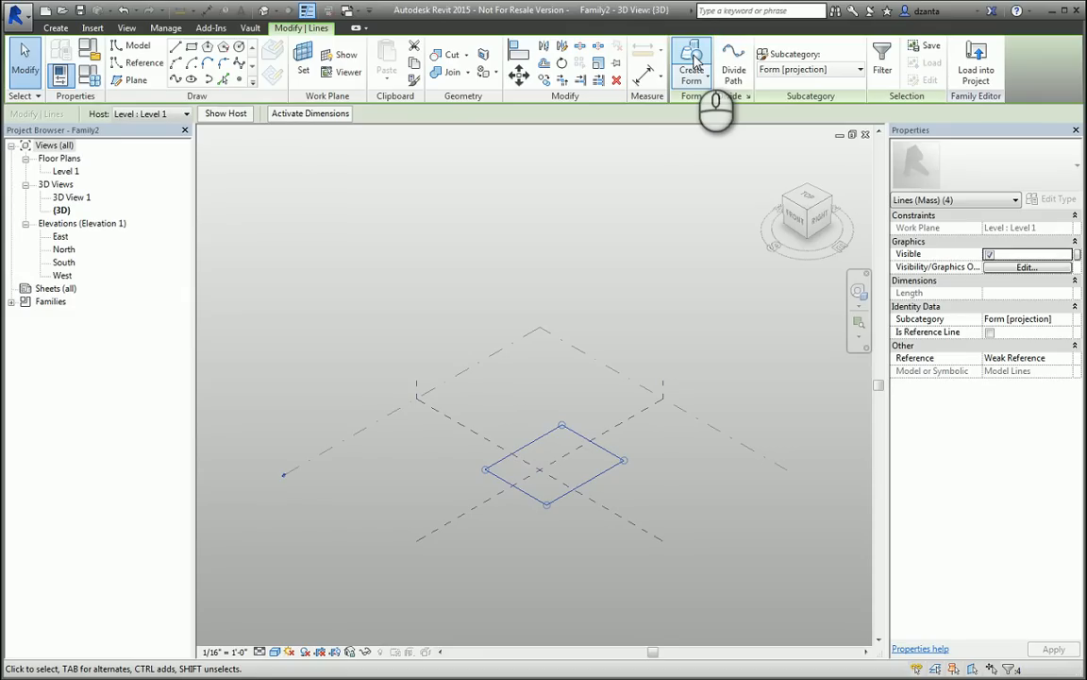
# - Extrude the rectangle into a solid, raise its top face, and pull one corner vertex inward
pyautogui.click(692, 61)
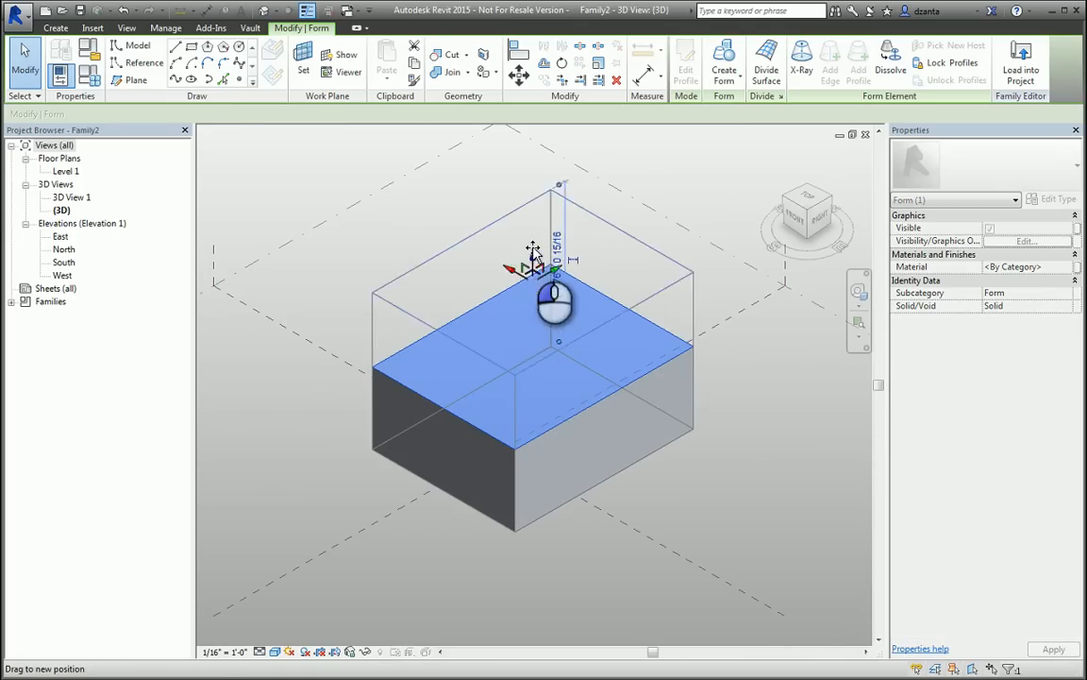
pyautogui.moveTo(555, 283); pyautogui.dragTo(538, 246)
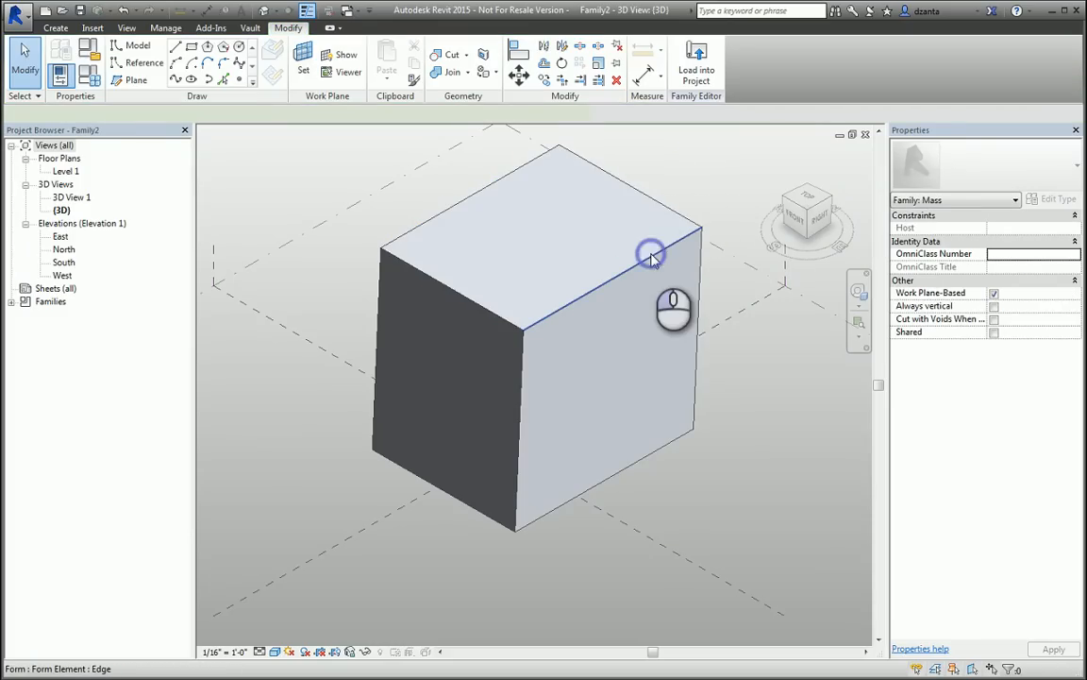
pyautogui.click(652, 255)
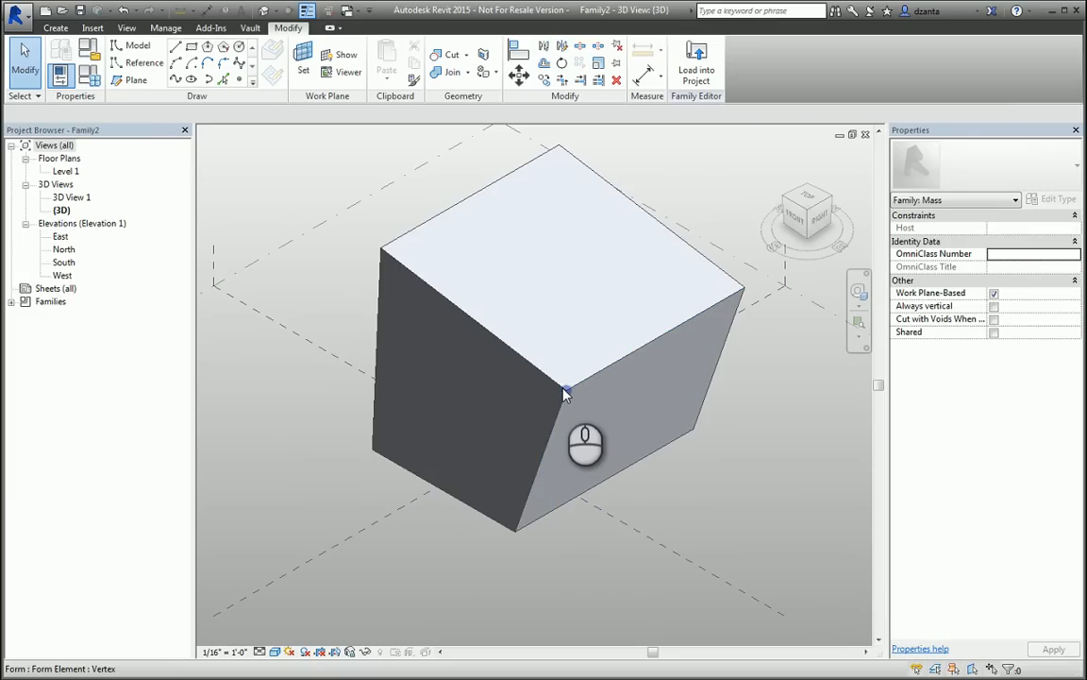
pyautogui.click(562, 392)
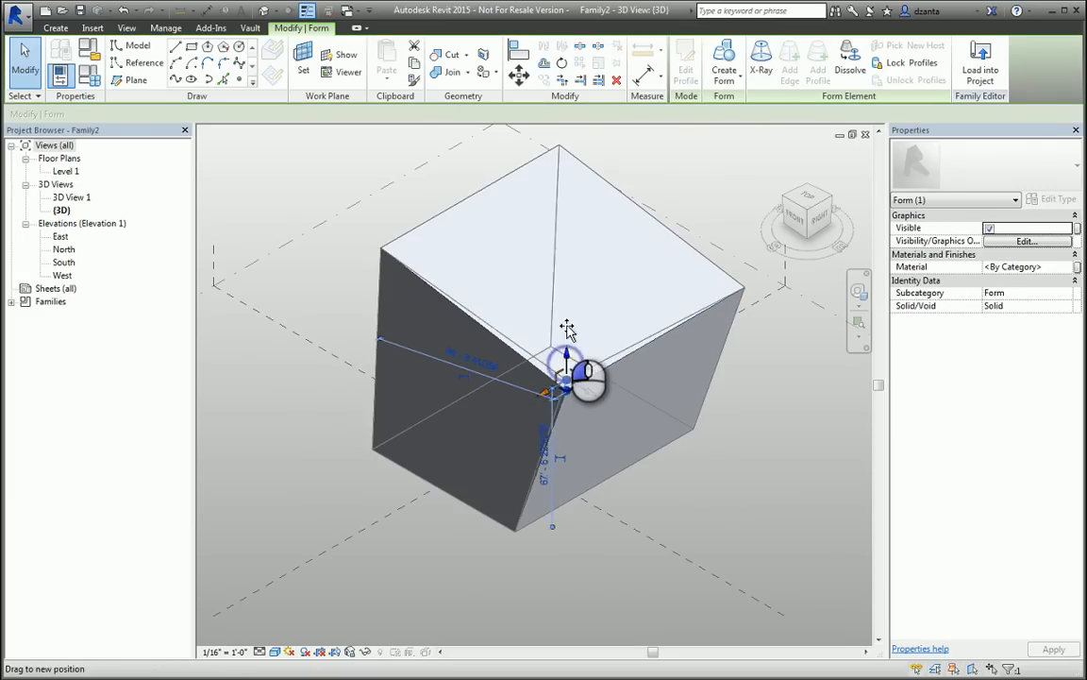
pyautogui.moveTo(567, 378); pyautogui.dragTo(566, 350)
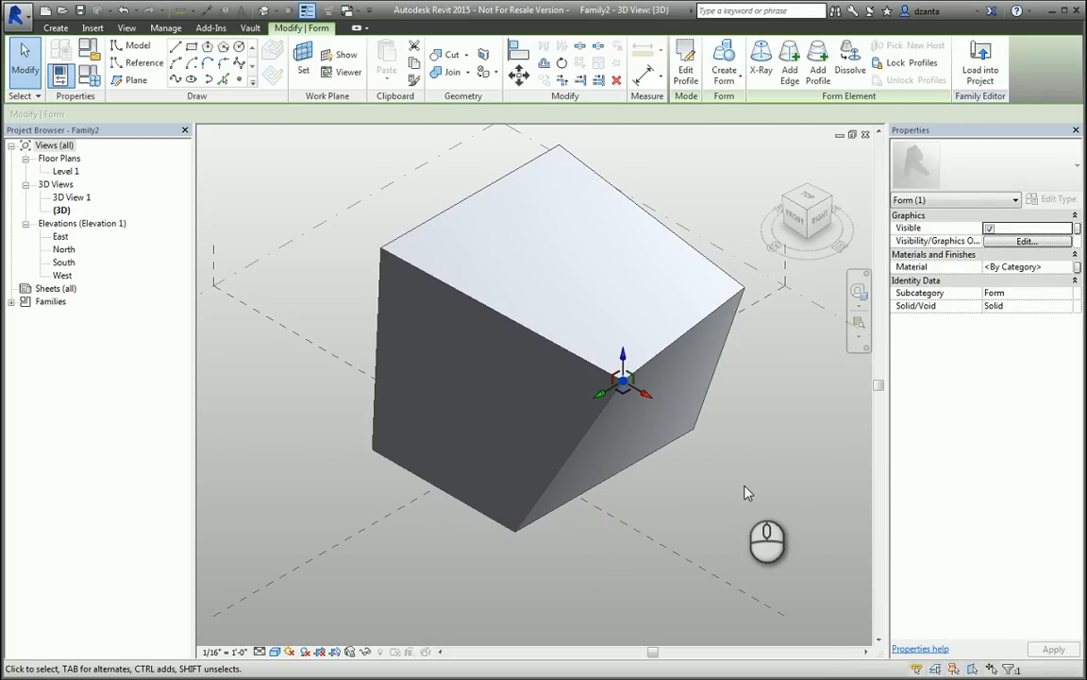
pyautogui.moveTo(770, 515)
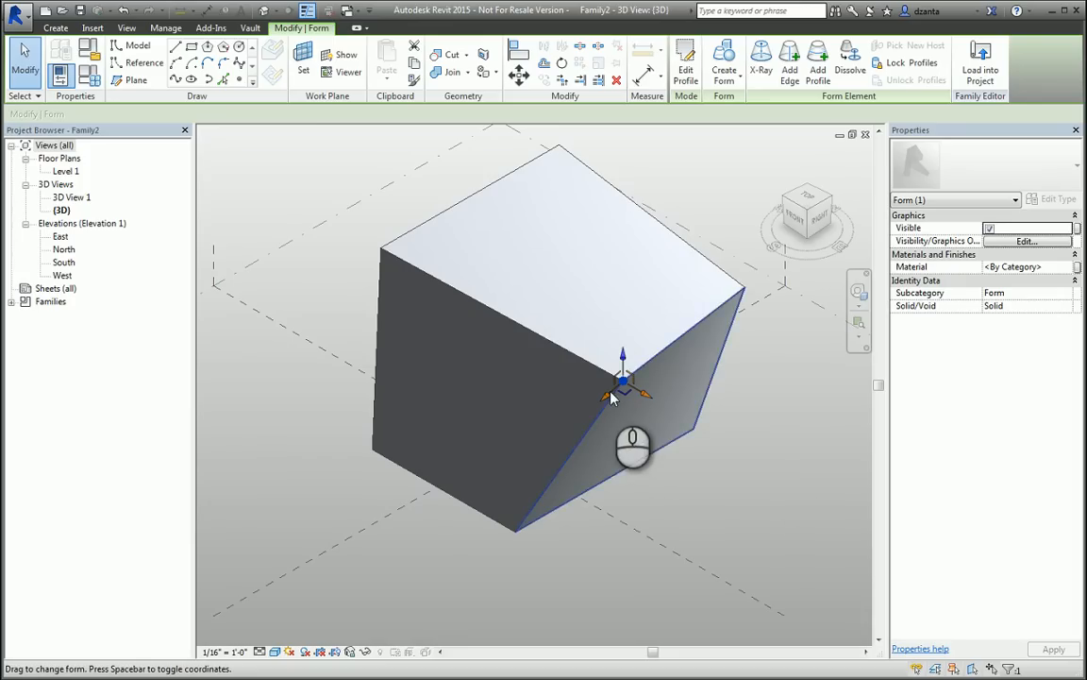
pyautogui.moveTo(614, 397); pyautogui.dragTo(623, 335)
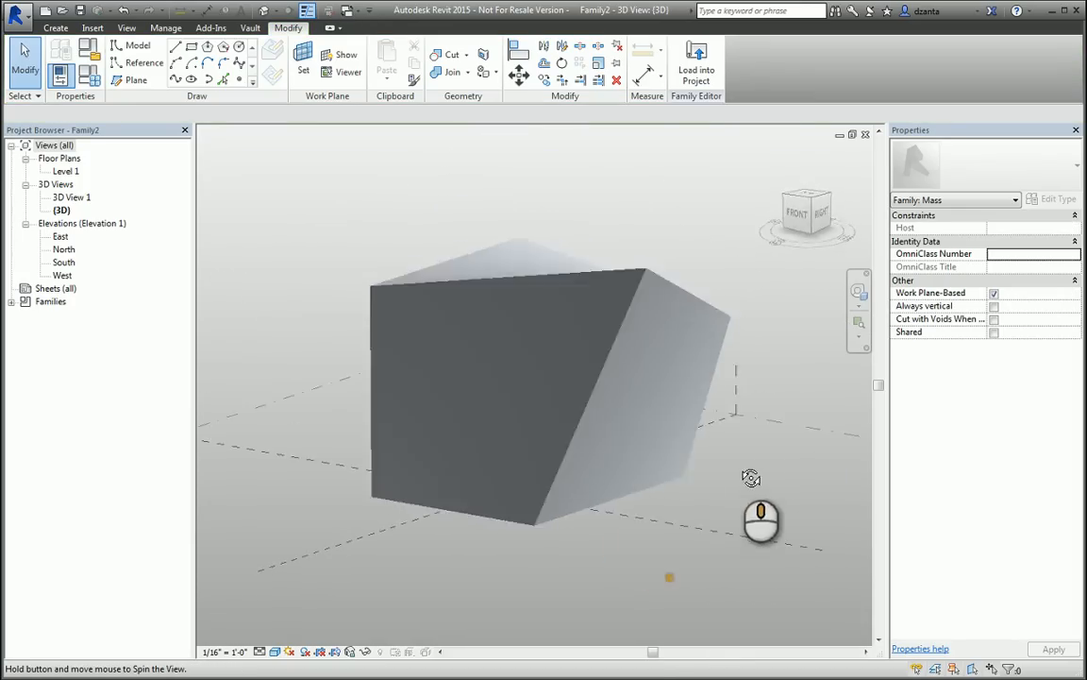
pyautogui.moveTo(751, 477); pyautogui.dragTo(748, 529)
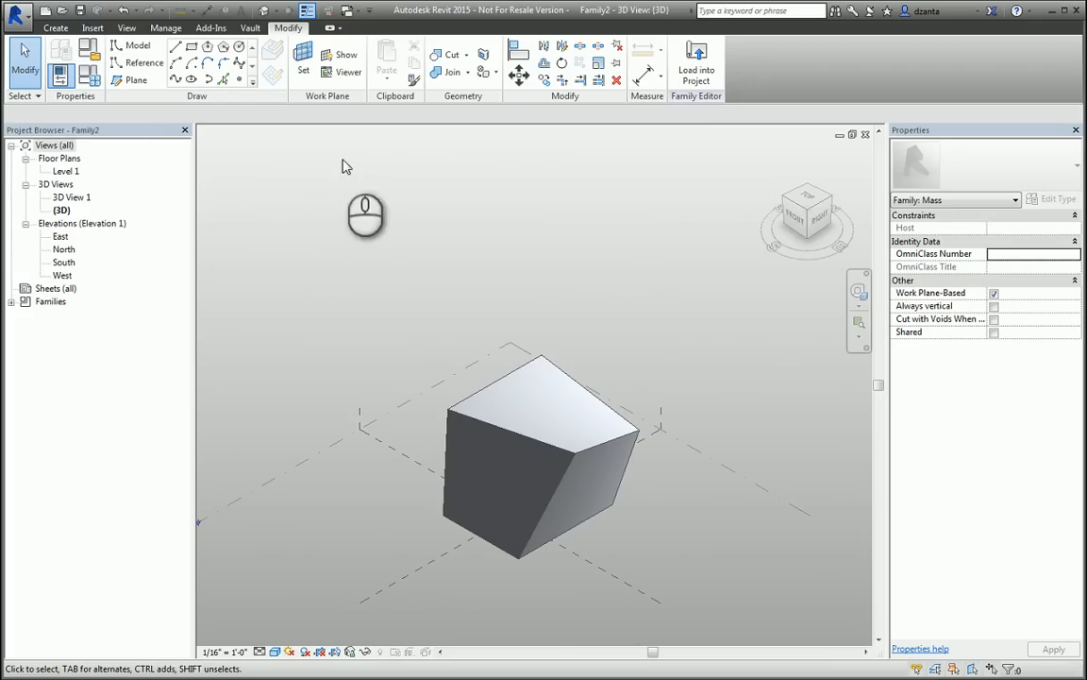
pyautogui.moveTo(289, 203)
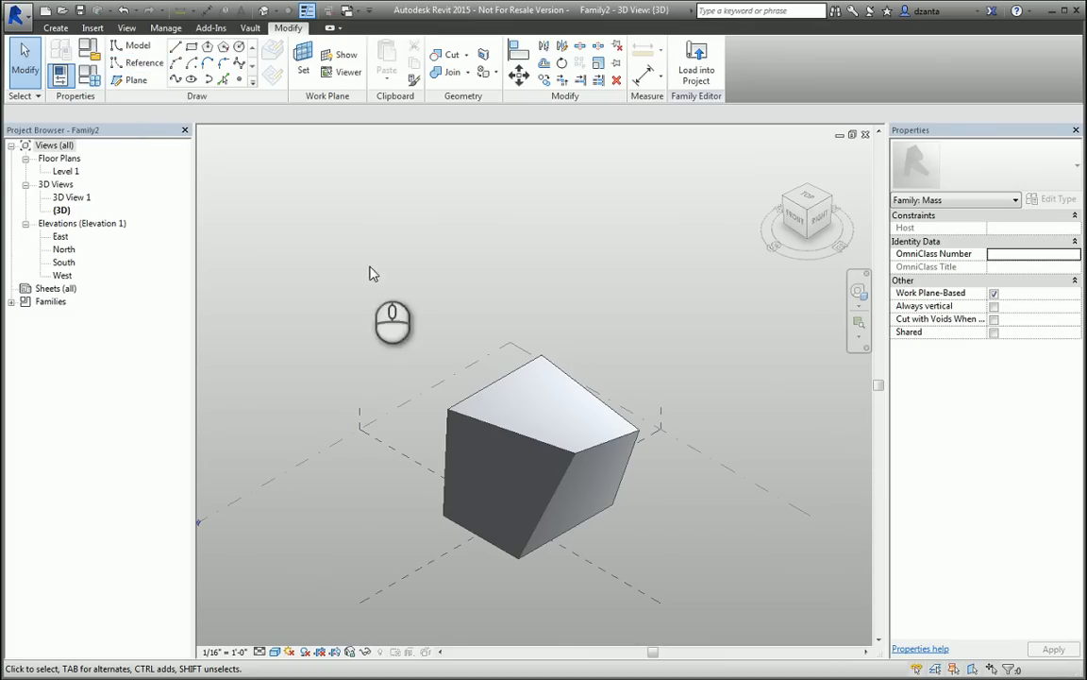
# - Delete the deformed solid and add a reference plane offset from the Center (Left/Right) plane
pyautogui.click(472, 398)
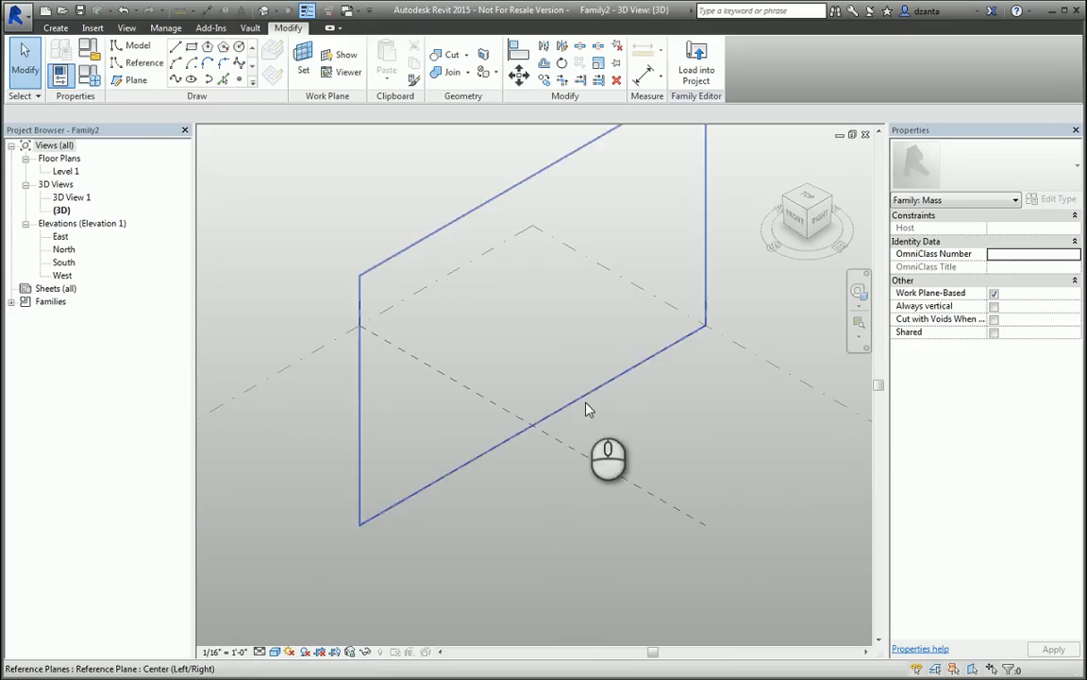
pyautogui.click(300, 346)
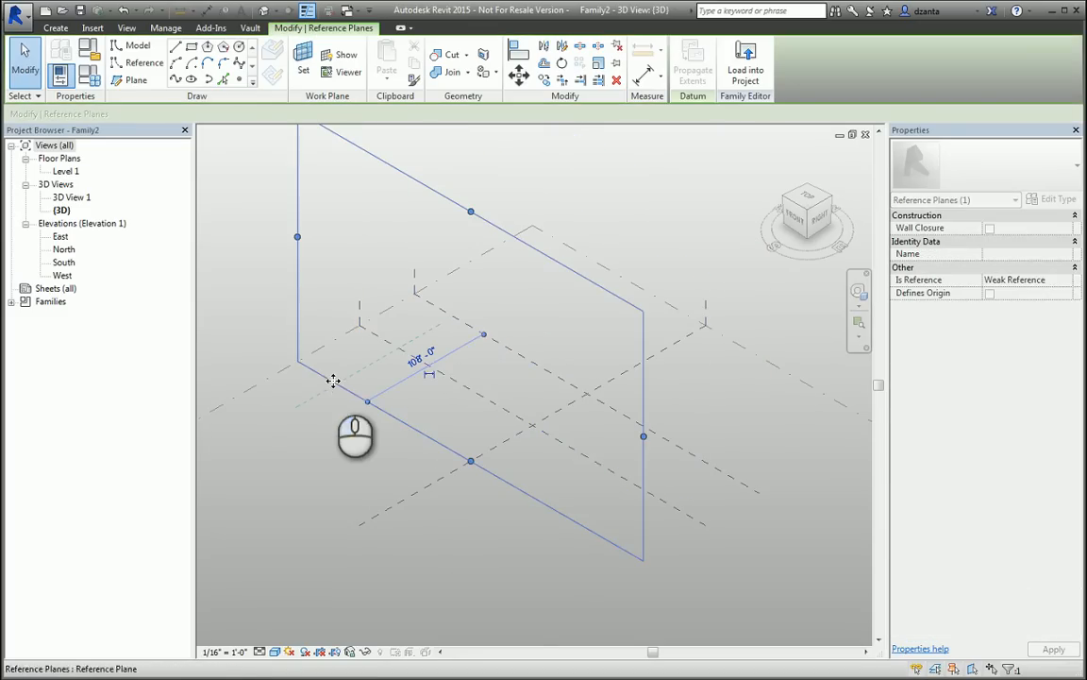
pyautogui.click(366, 398)
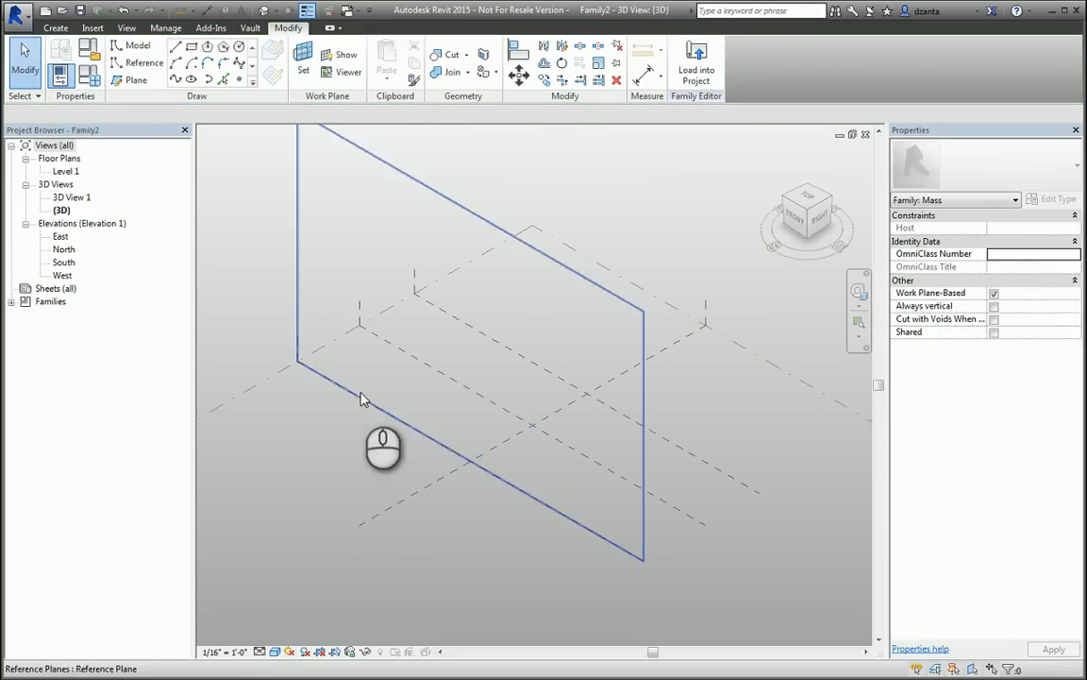
pyautogui.moveTo(366, 407)
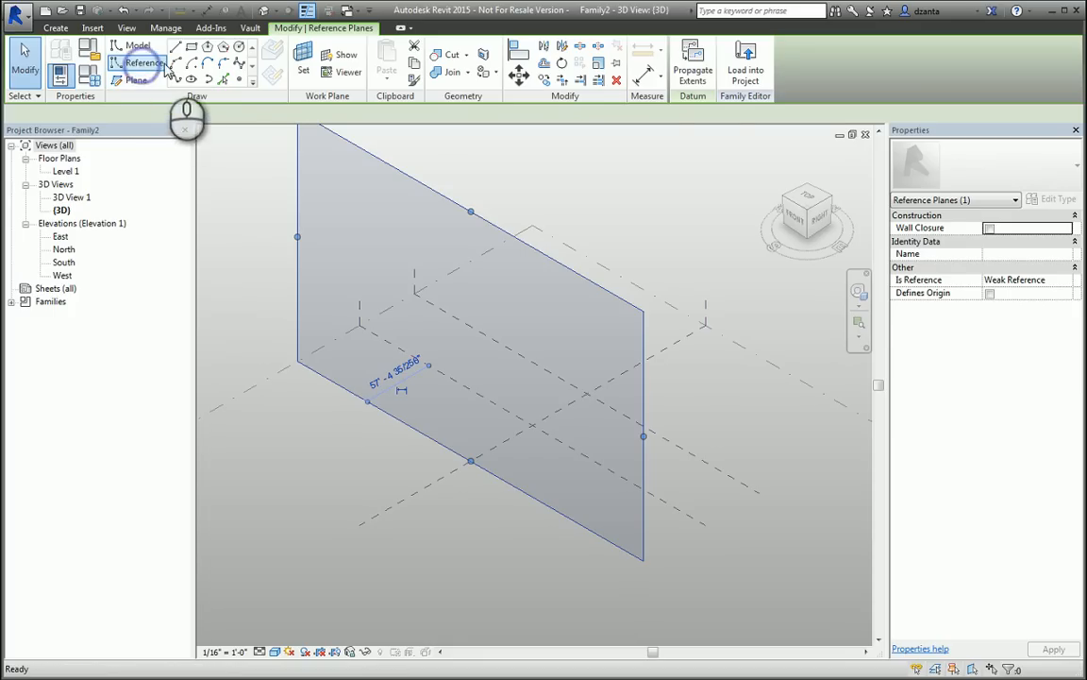
# - Draw a wavy reference spline on the vertical reference plane behind the first curve
pyautogui.click(175, 79)
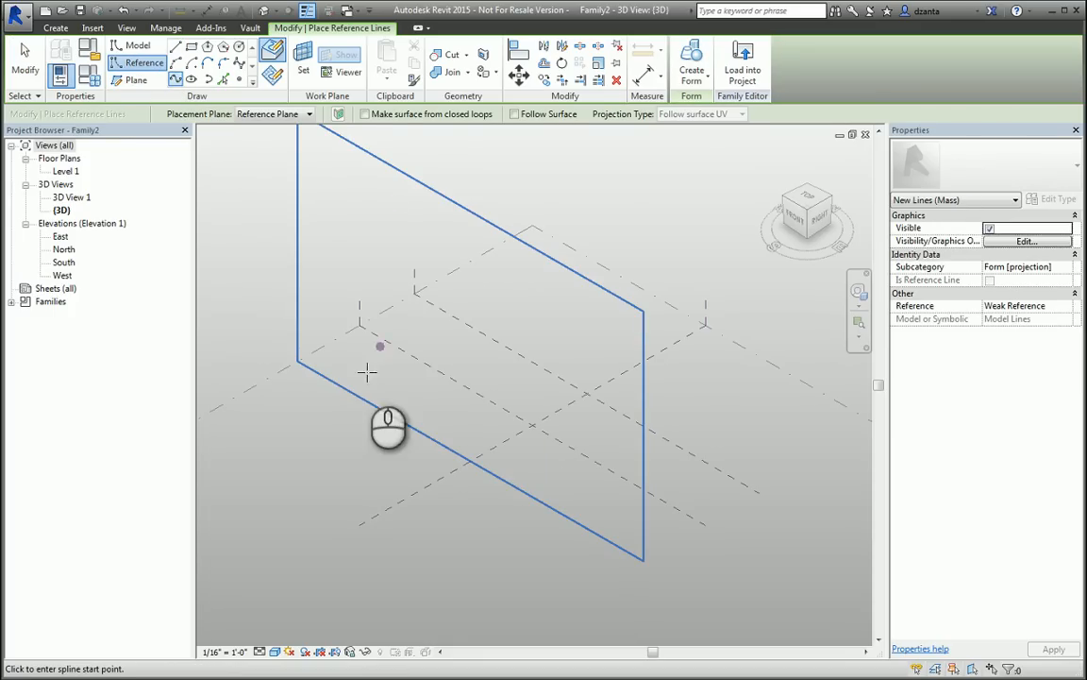
pyautogui.click(358, 389)
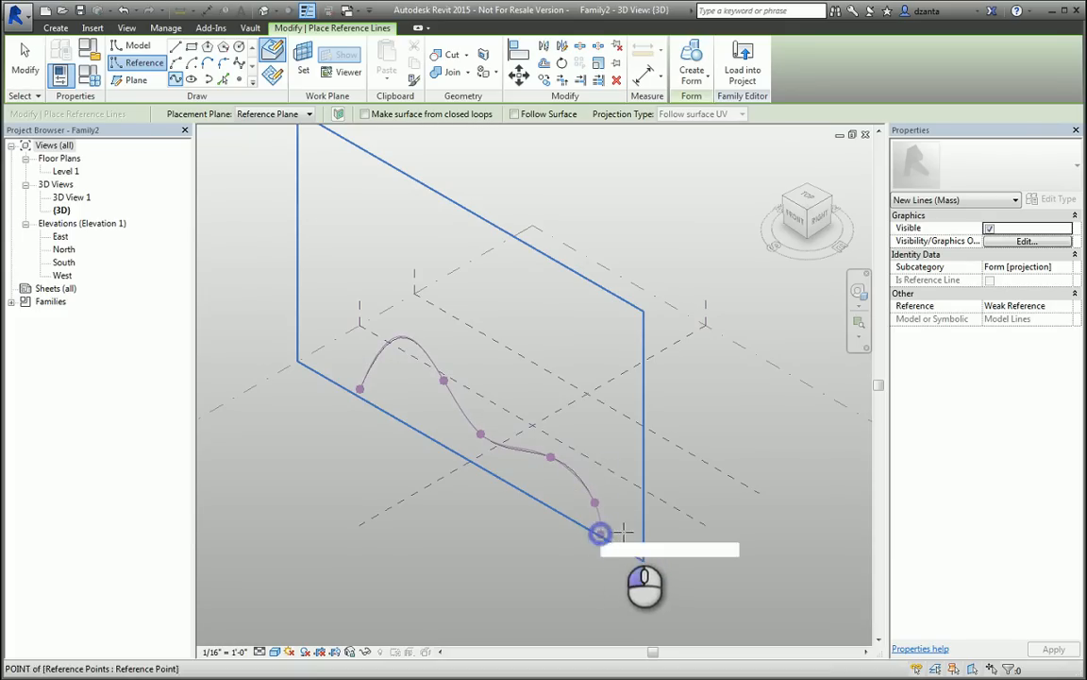
pyautogui.press('Escape')
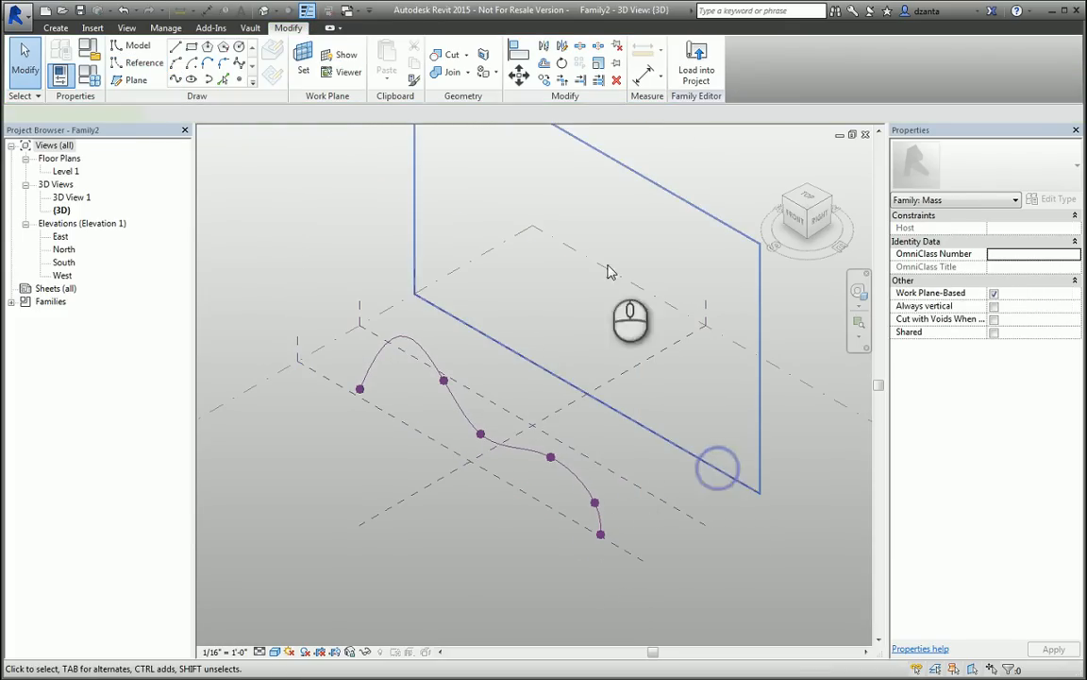
pyautogui.click(173, 80)
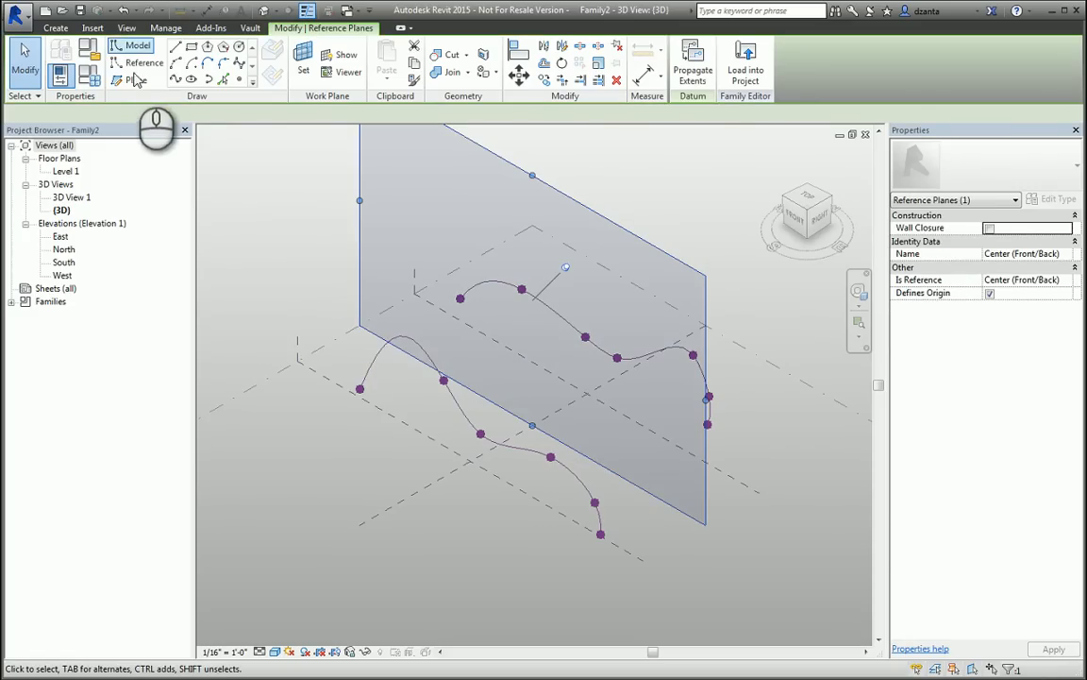
pyautogui.click(138, 79)
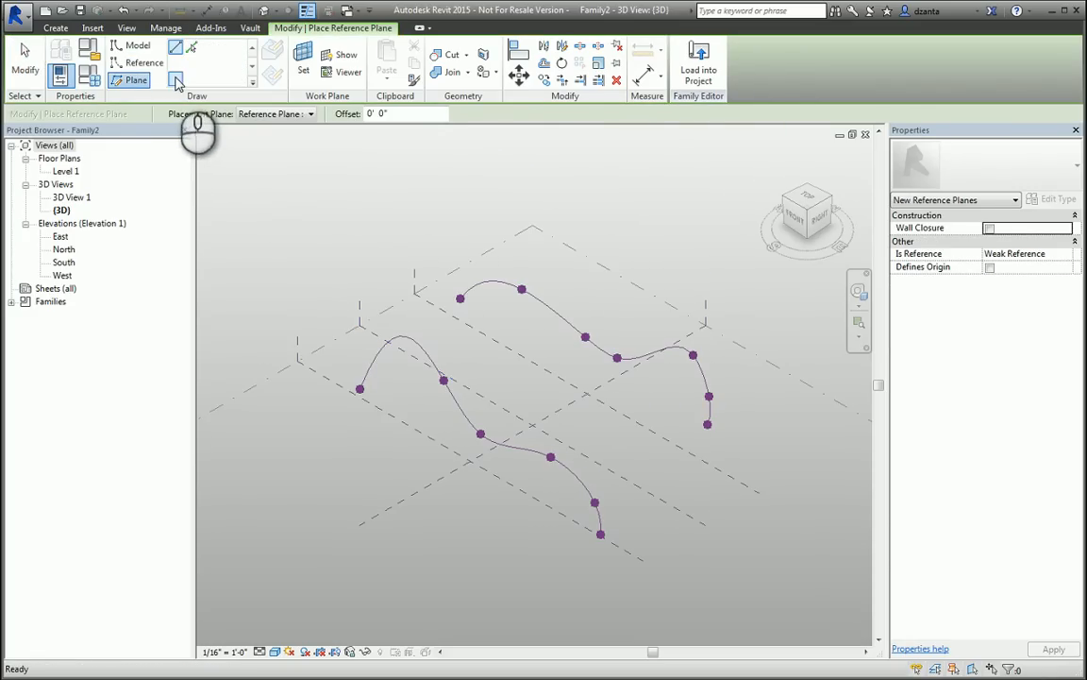
# - Draw a middle reference spline between the two curves and select all three
pyautogui.click(145, 62)
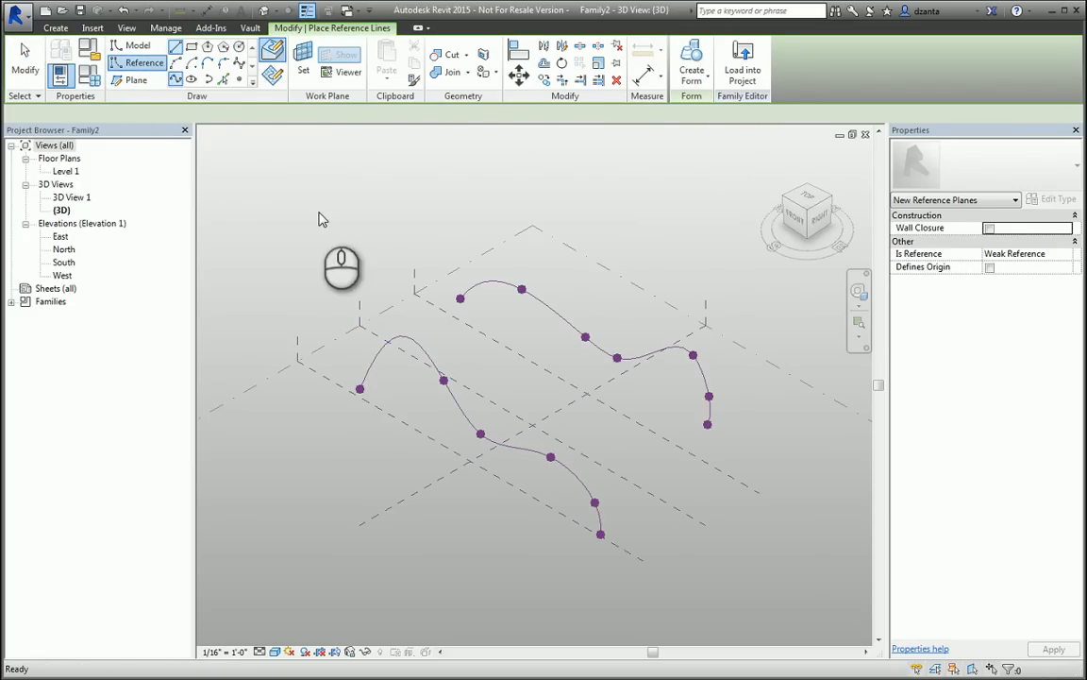
pyautogui.click(569, 398)
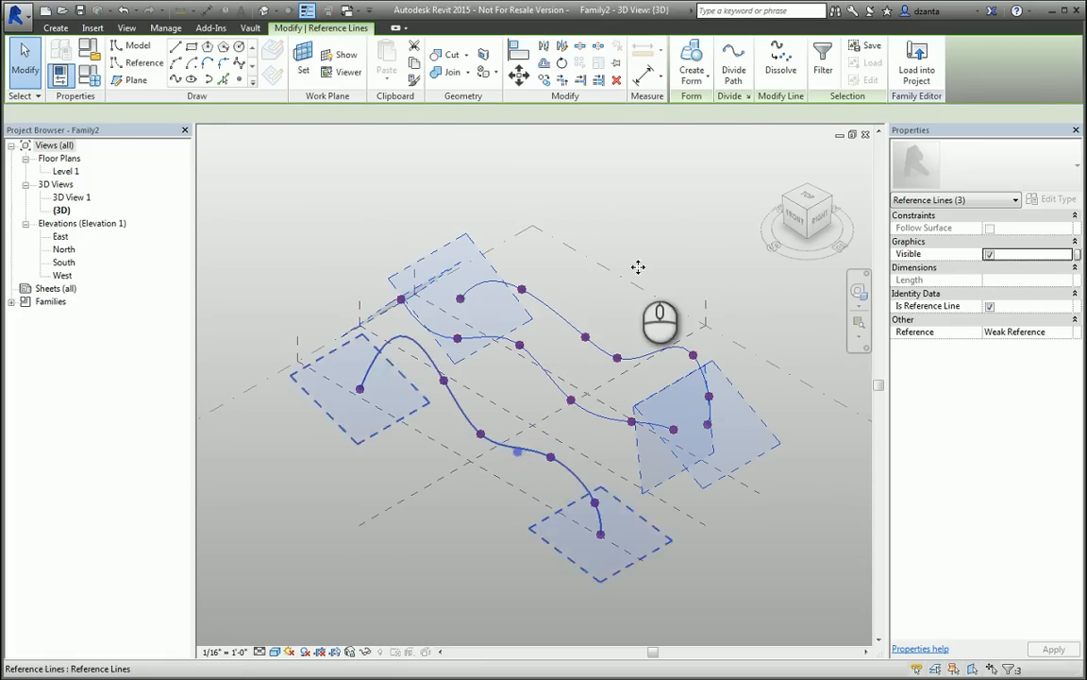
pyautogui.click(692, 62)
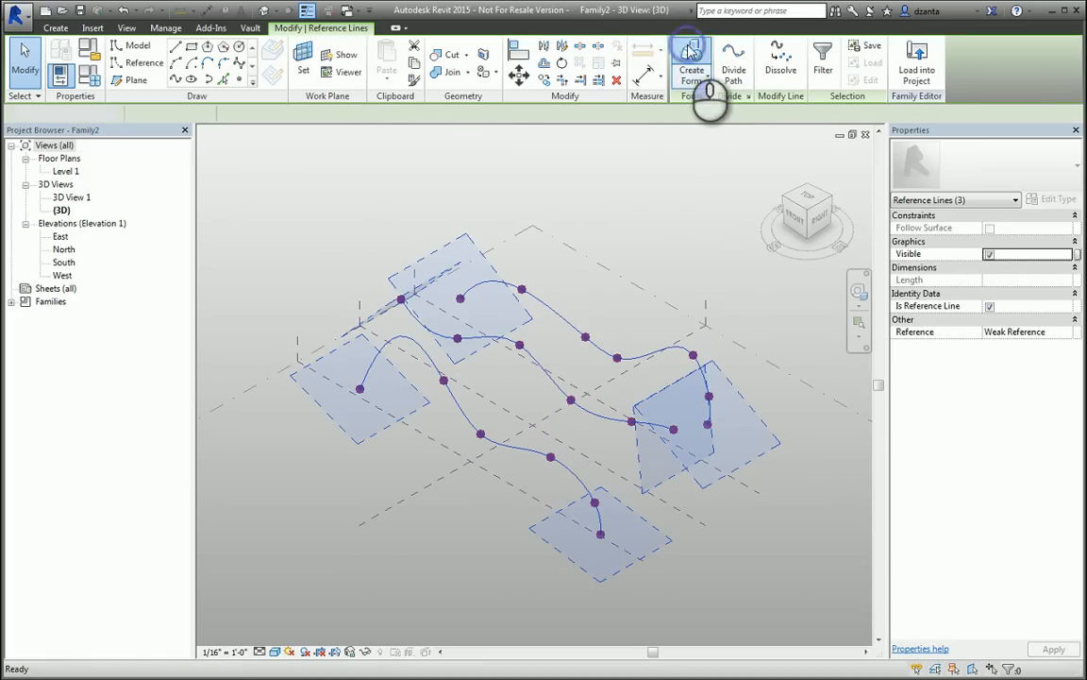
# - Create a lofted form through the three splines and orbit to inspect the wavy surface
pyautogui.click(691, 61)
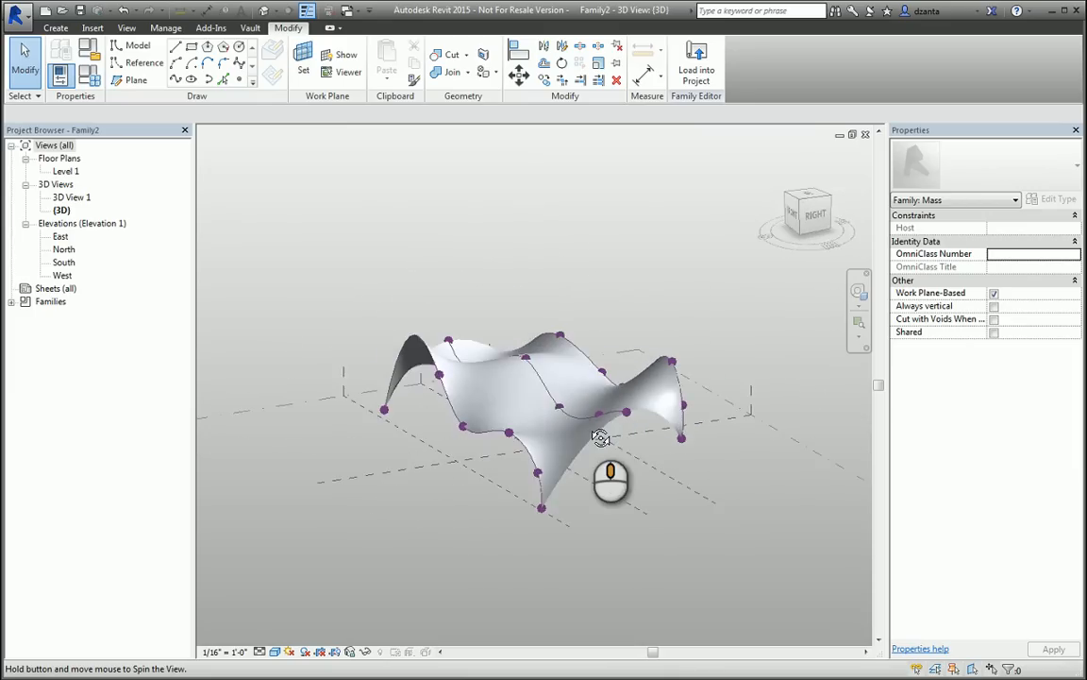
pyautogui.moveTo(601, 437); pyautogui.dragTo(744, 561)
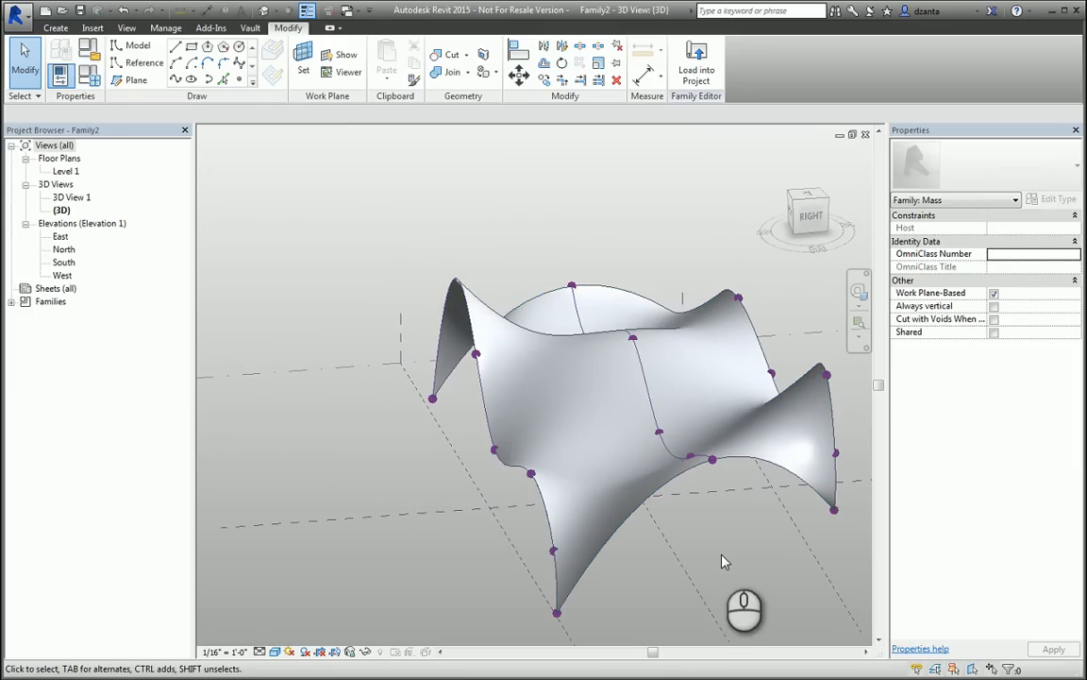
pyautogui.moveTo(745, 562); pyautogui.dragTo(634, 555)
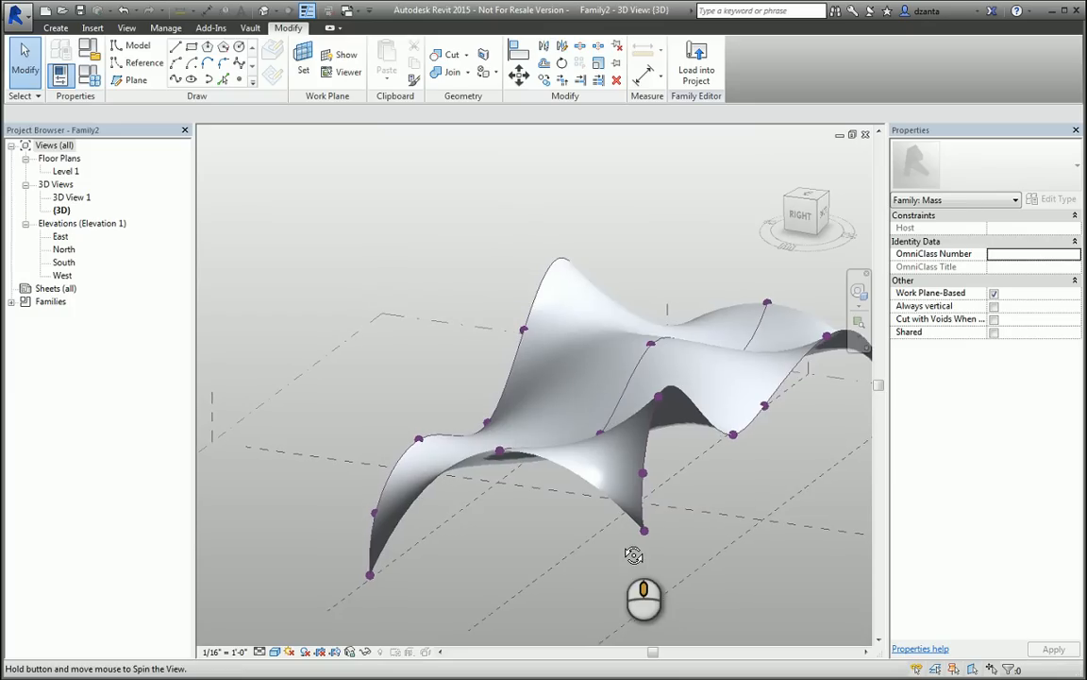
pyautogui.moveTo(634, 555); pyautogui.dragTo(522, 521)
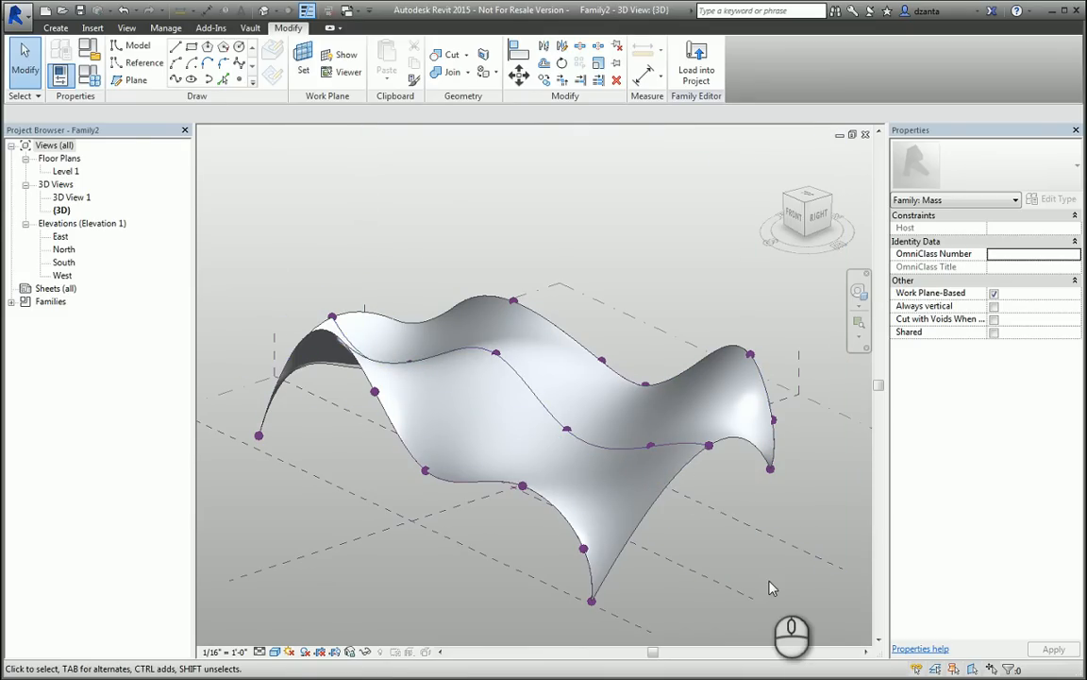
pyautogui.moveTo(239, 146)
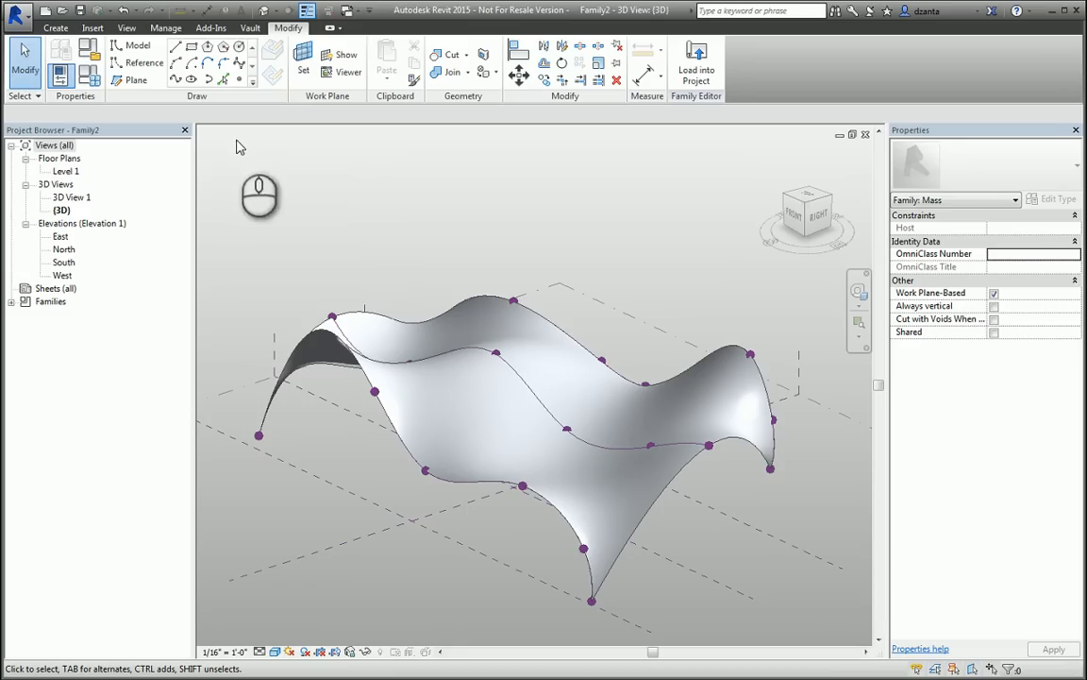
pyautogui.moveTo(347, 144)
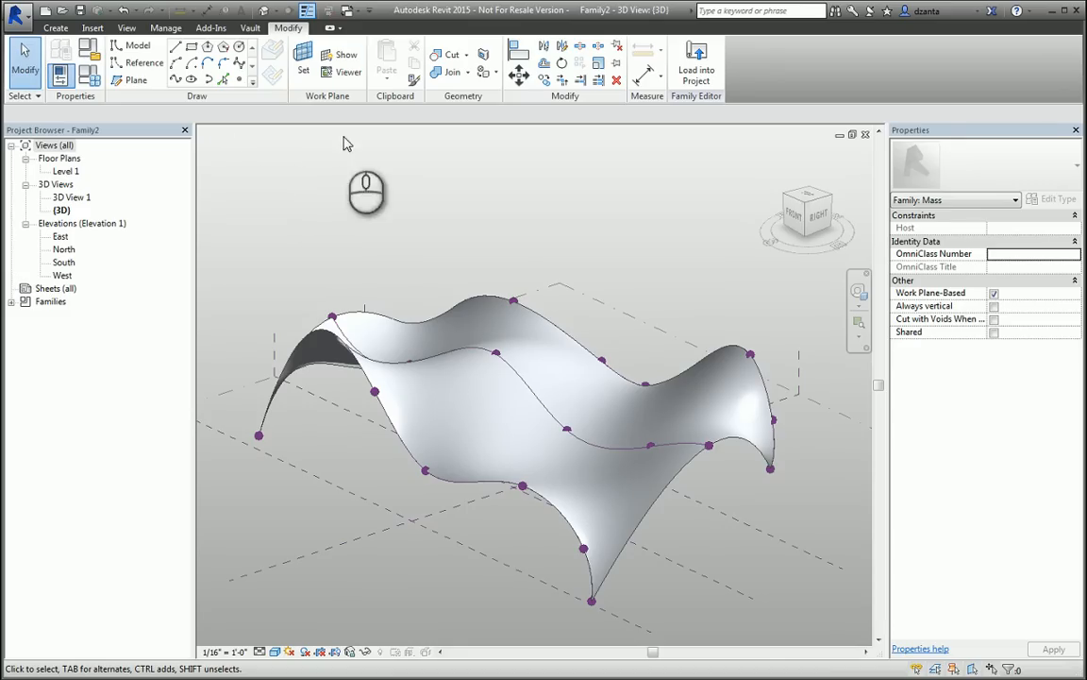
pyautogui.click(656, 387)
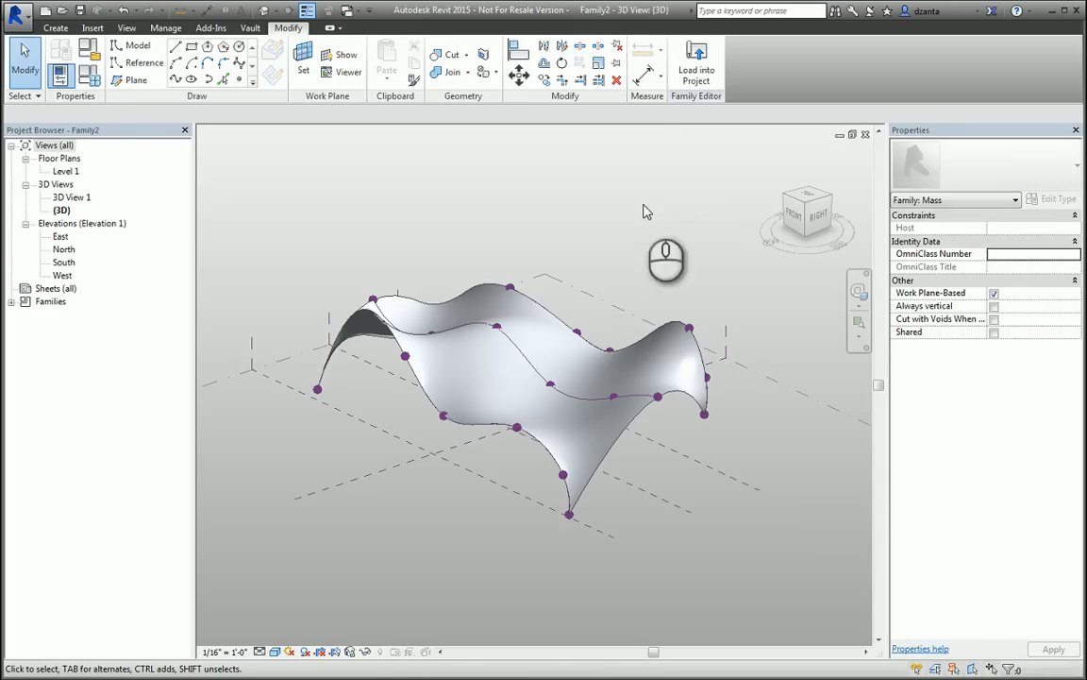
pyautogui.moveTo(725, 292)
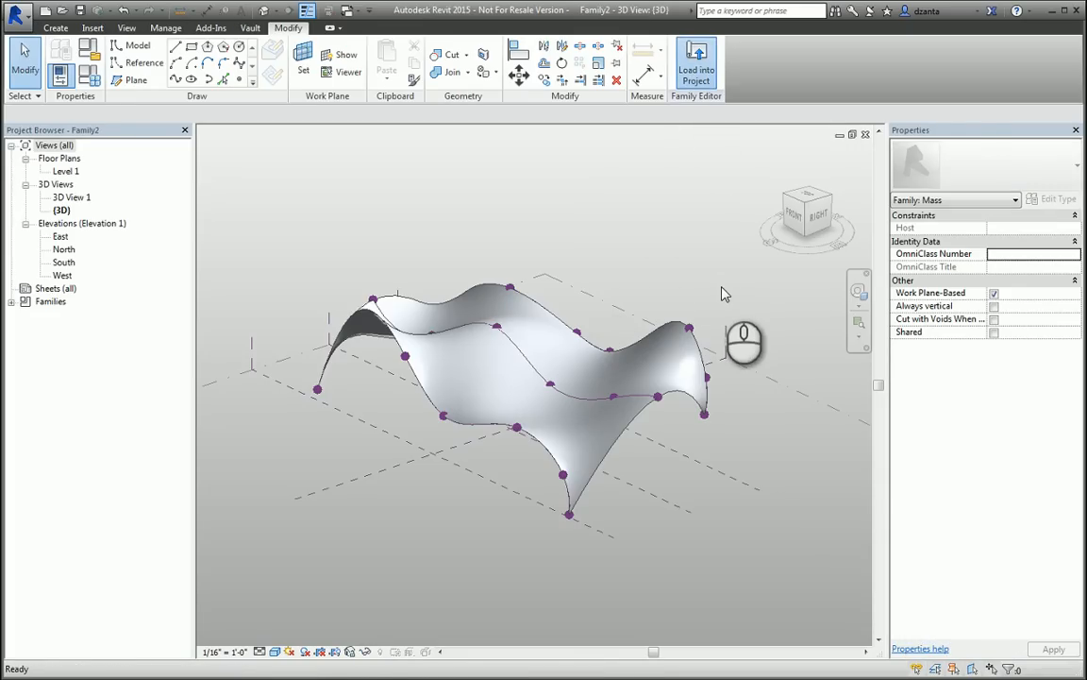
# - Load the wavy mass into the project and orbit it in the 3D view
pyautogui.click(696, 62)
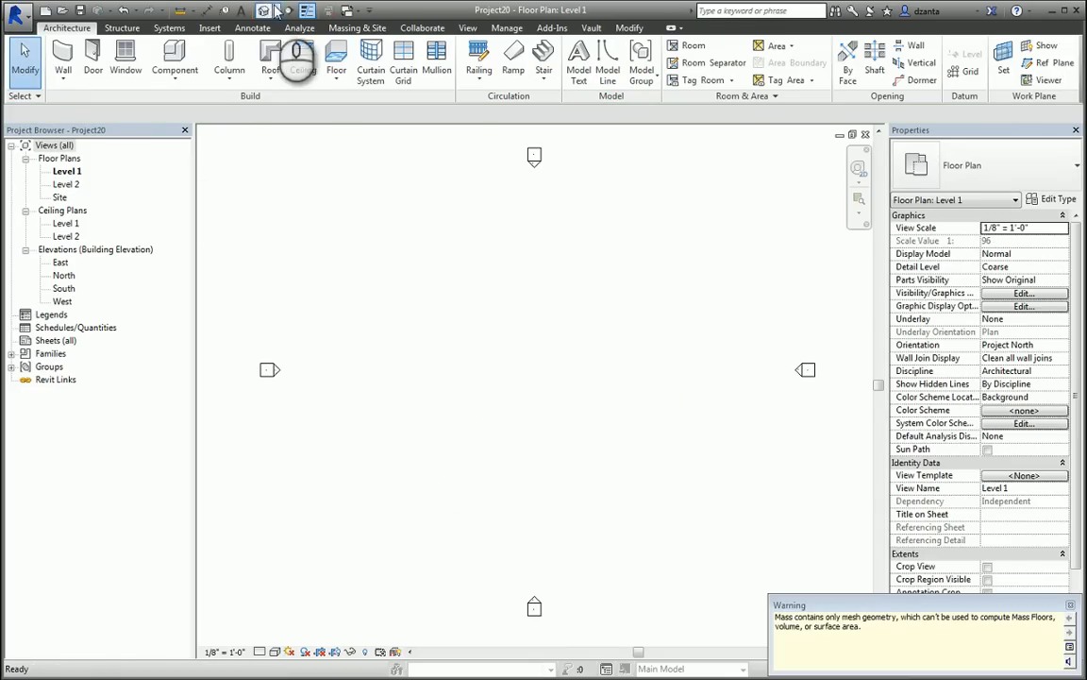
pyautogui.click(269, 10)
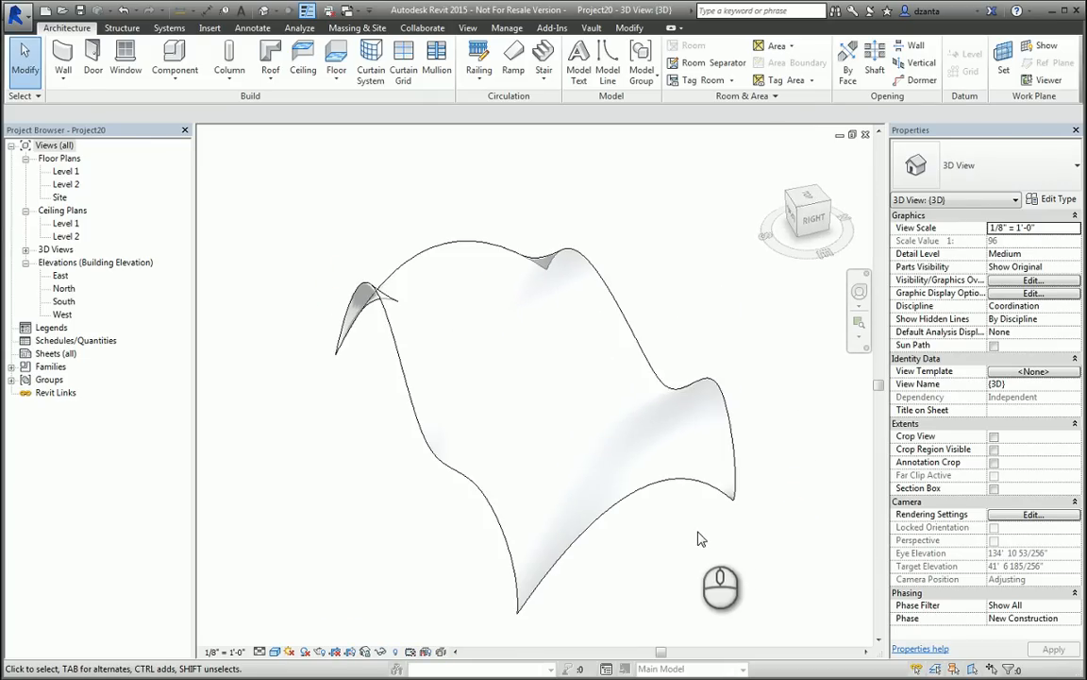
pyautogui.moveTo(701, 538); pyautogui.dragTo(366, 171)
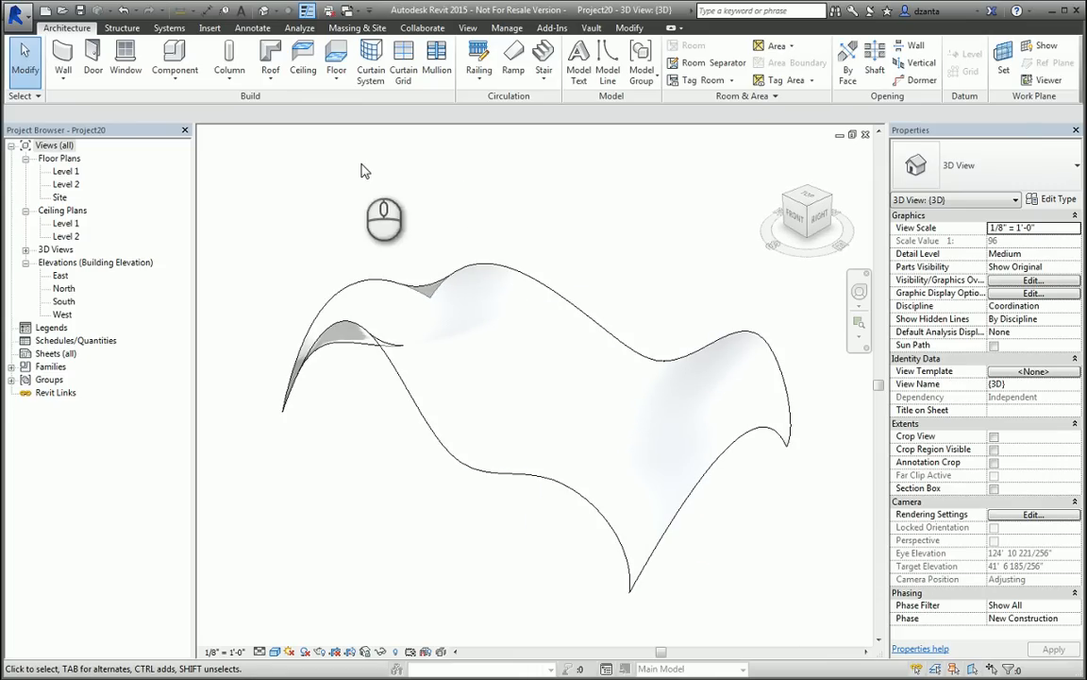
pyautogui.click(270, 56)
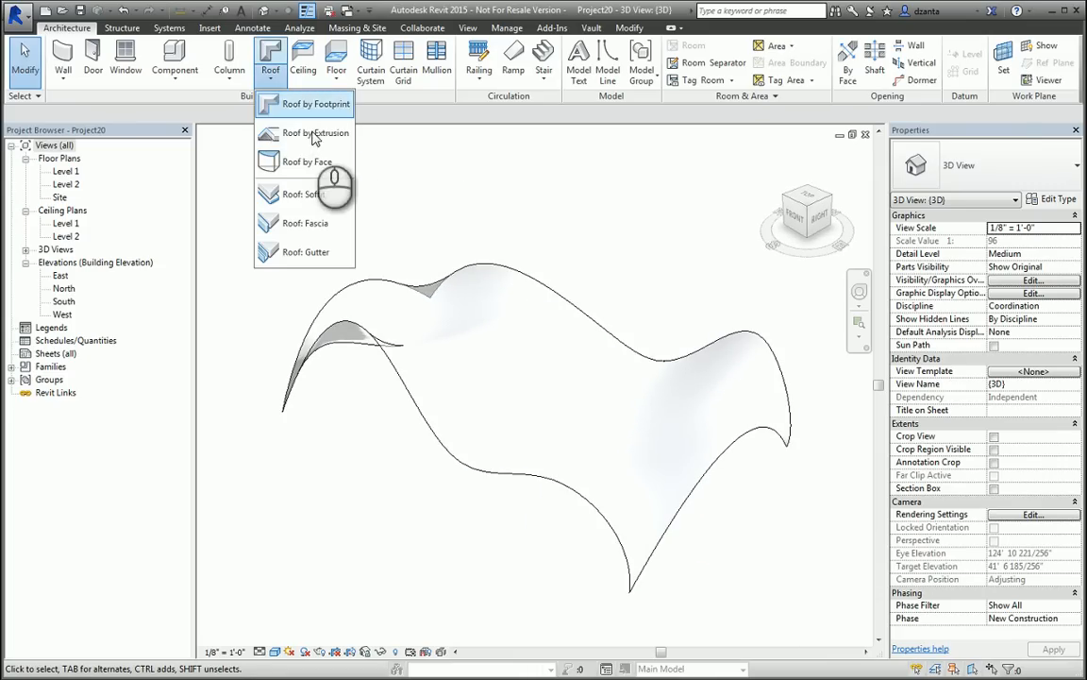
pyautogui.click(305, 162)
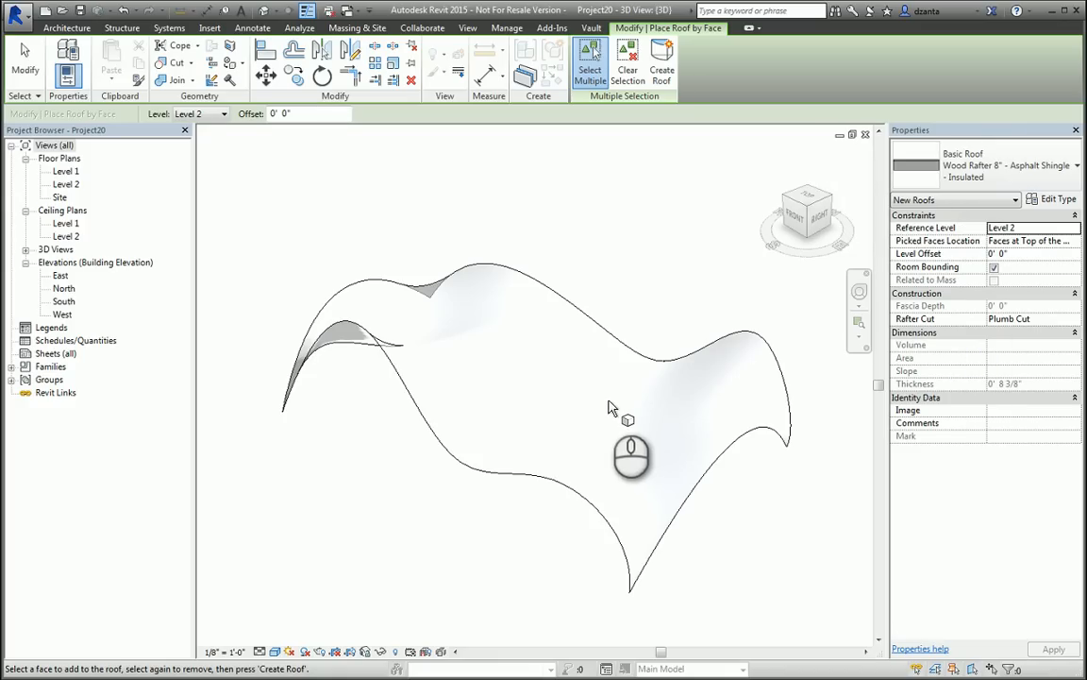
pyautogui.moveTo(420, 372)
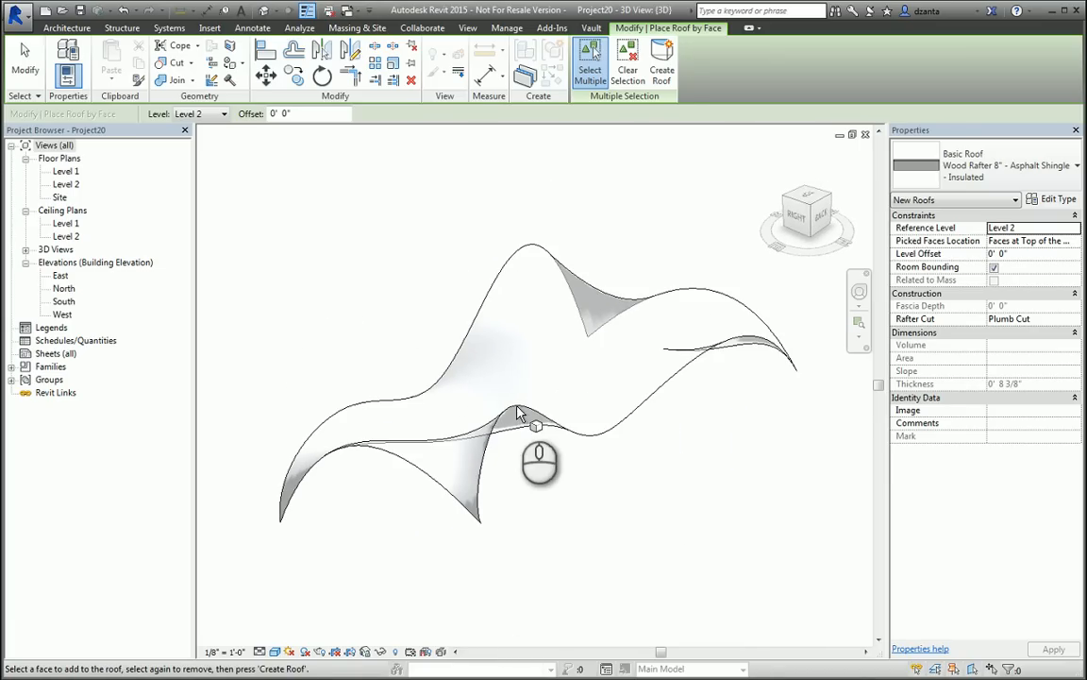
pyautogui.moveTo(650, 352)
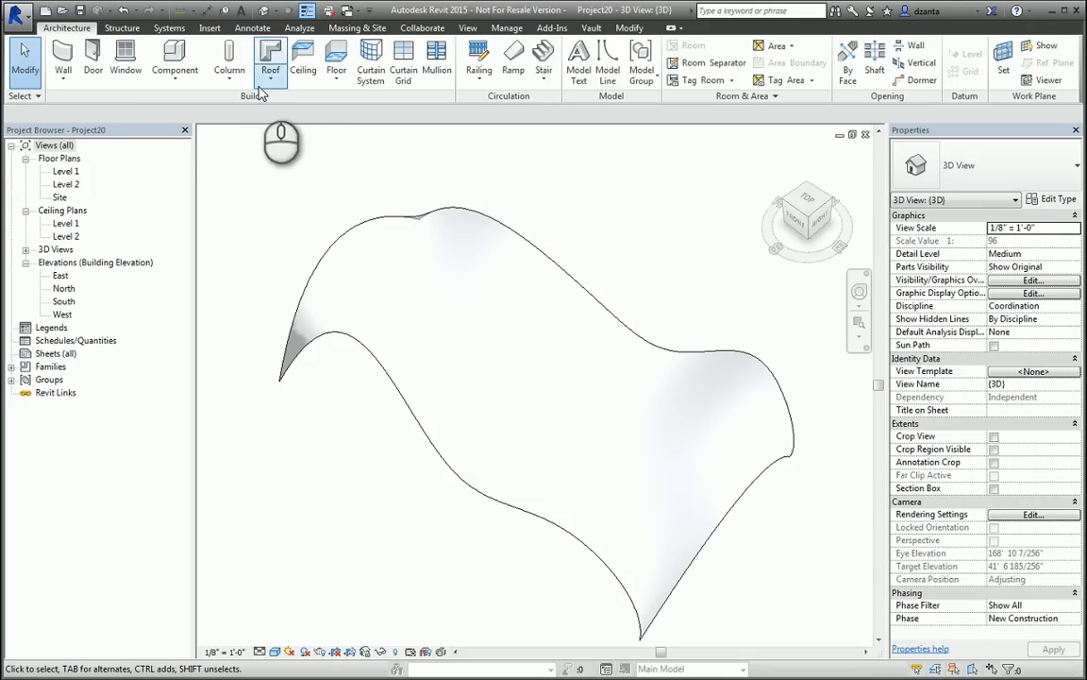
# - Place a Generic - 4" Brick wall by face on the curved mass surface, then zoom in
pyautogui.click(62, 59)
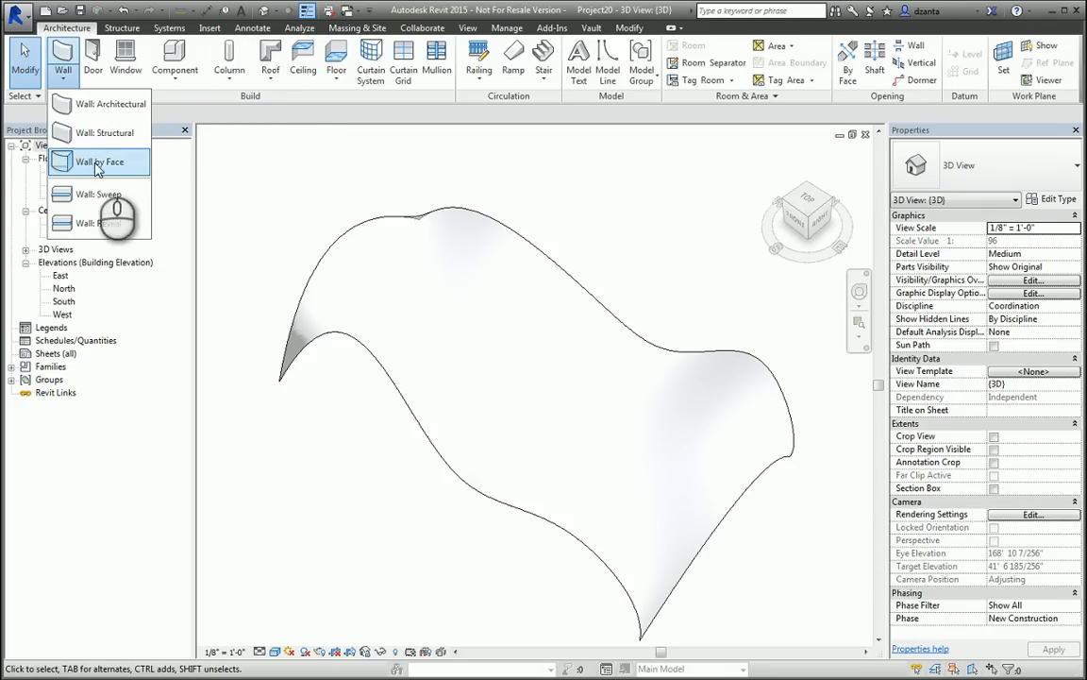
pyautogui.click(100, 162)
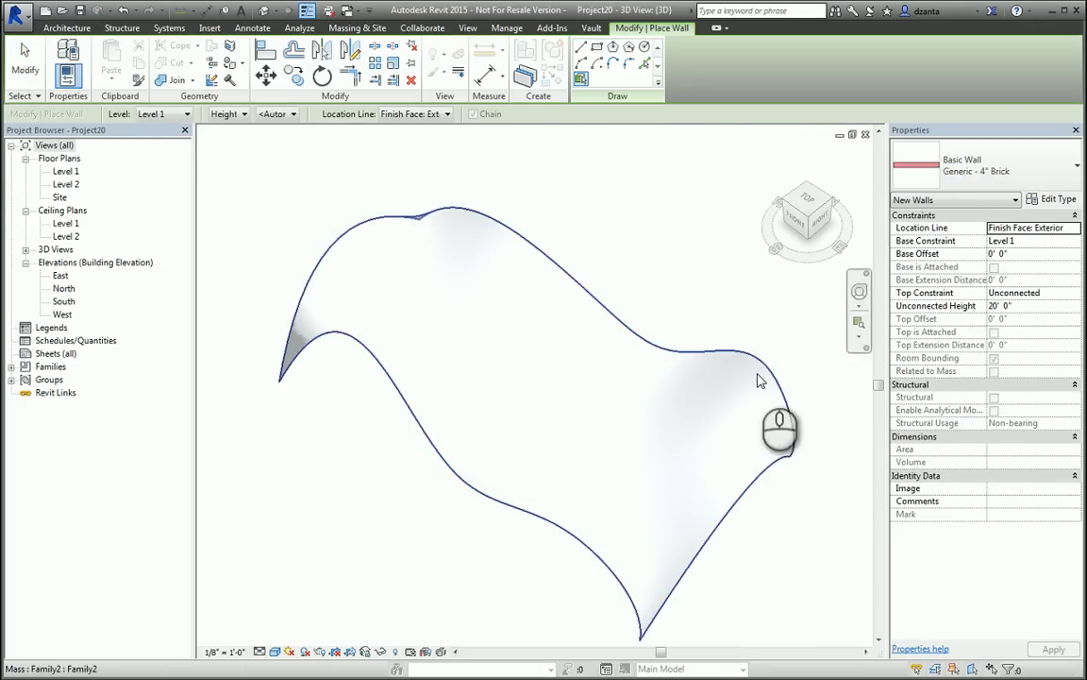
pyautogui.moveTo(718, 279)
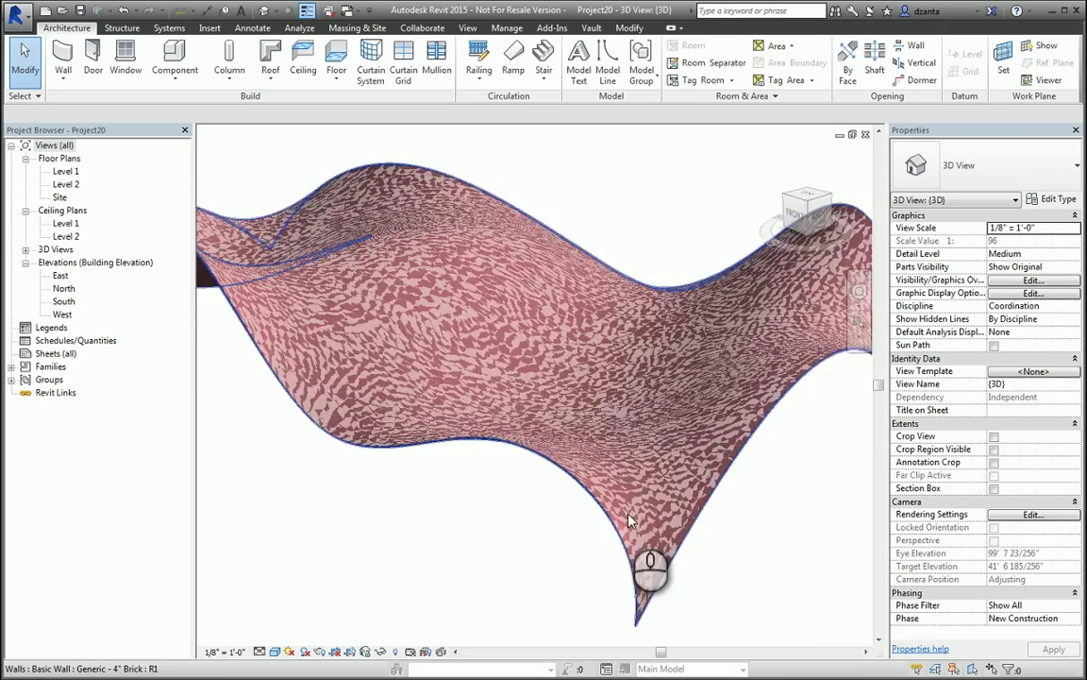
pyautogui.scroll(3)
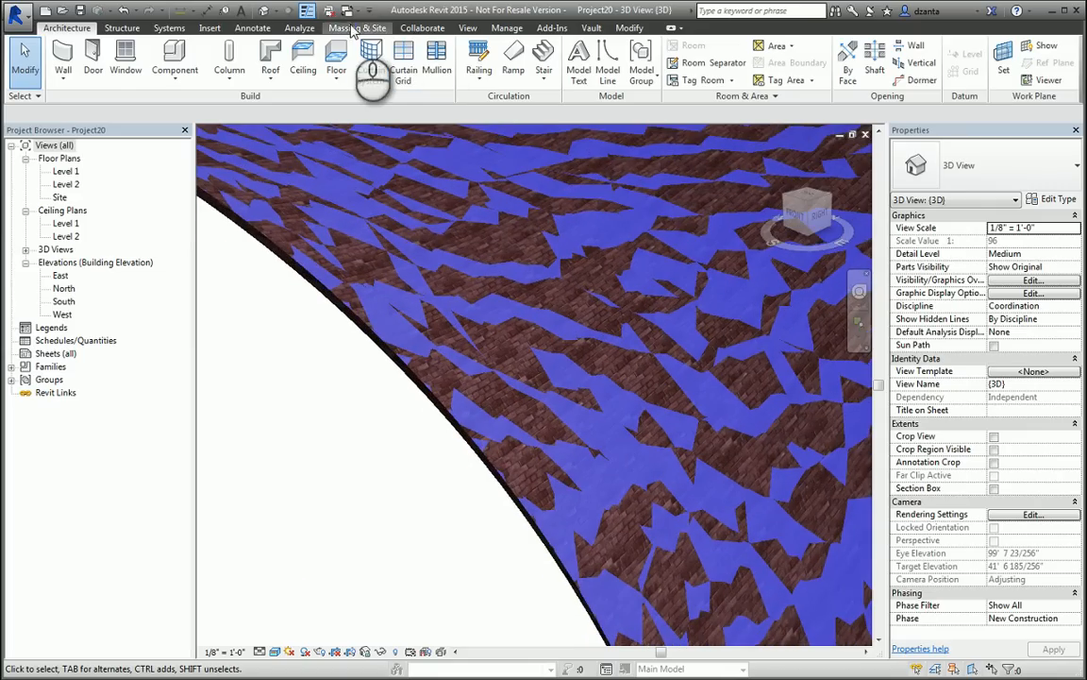
# - Toggle Show Mass, then filter the mass-and-wall selection to keep only Mass
pyautogui.click(357, 28)
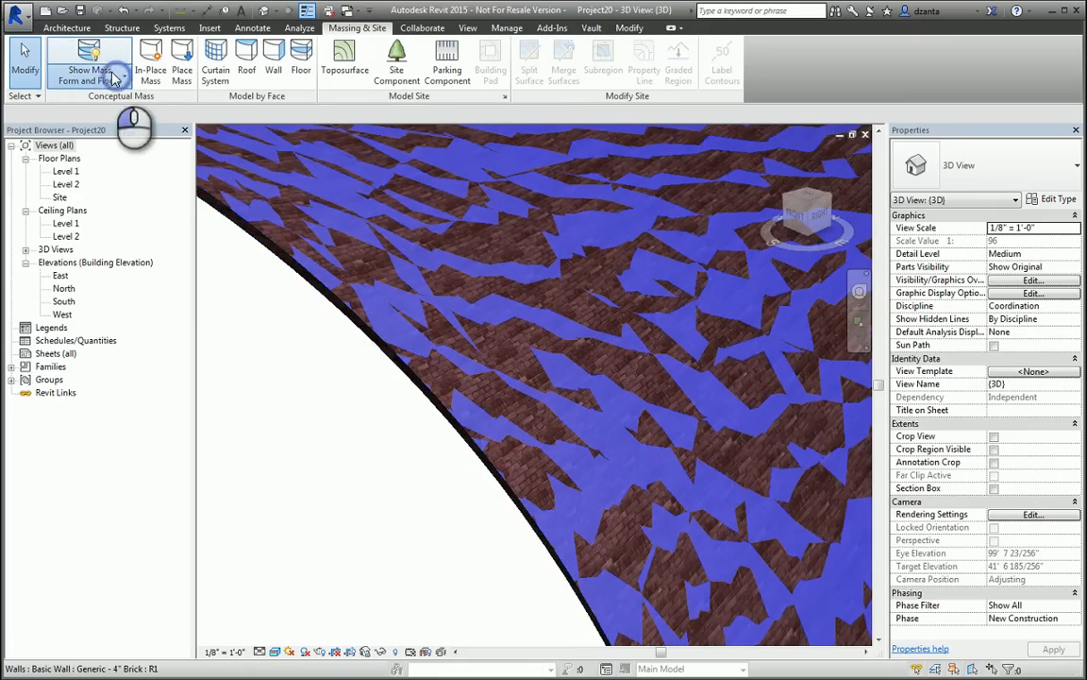
pyautogui.click(89, 73)
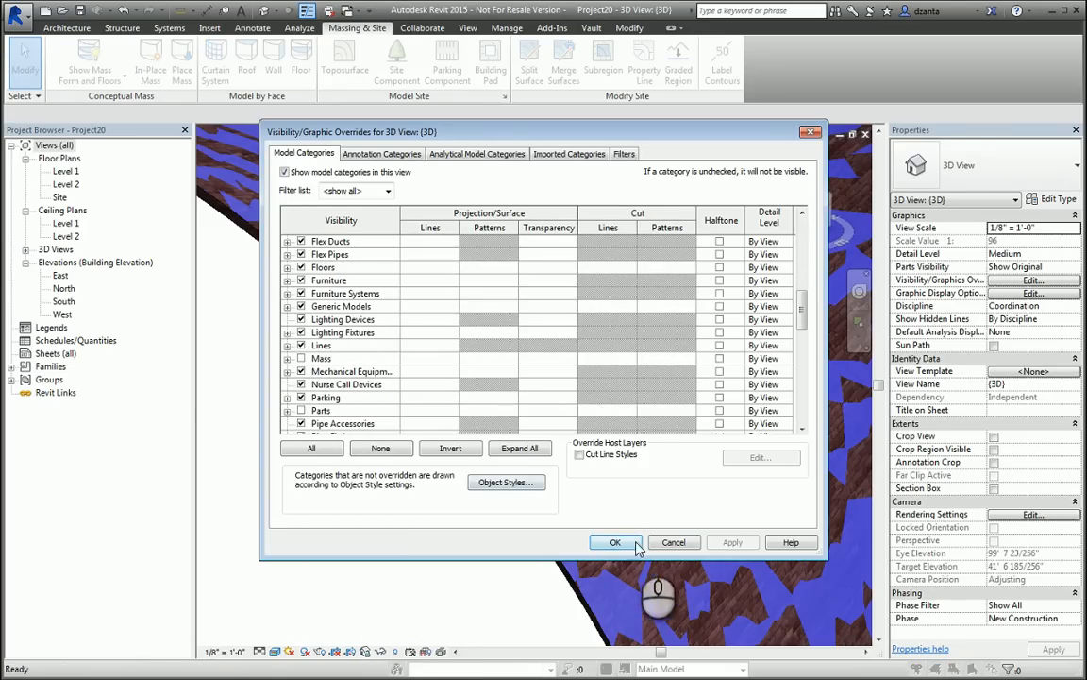
pyautogui.click(614, 542)
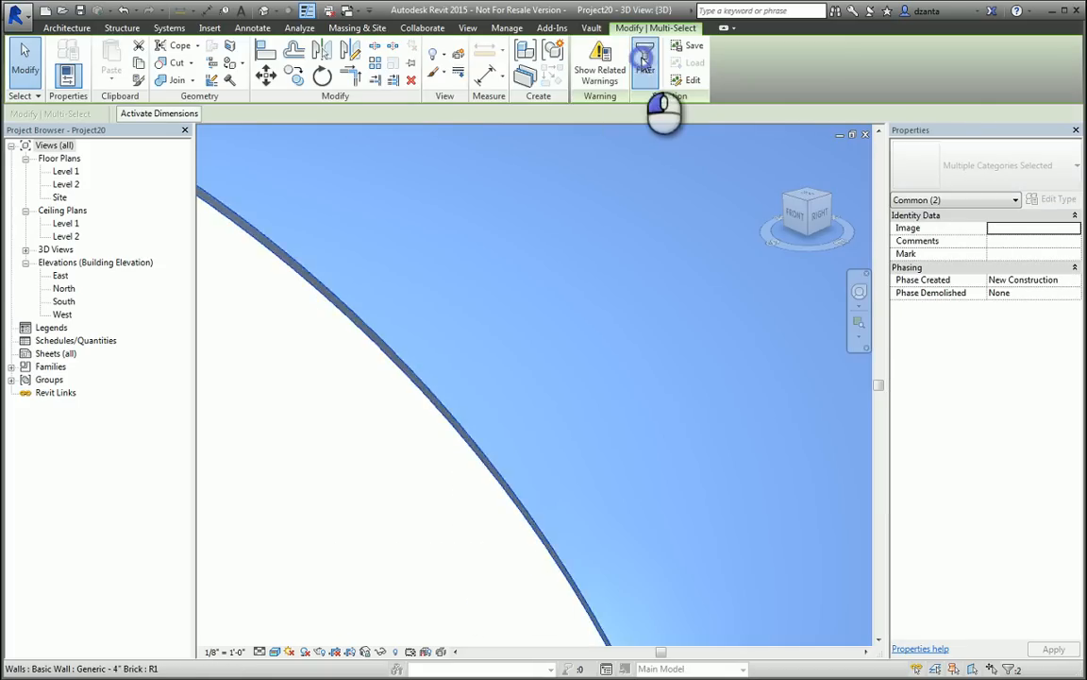
pyautogui.click(645, 59)
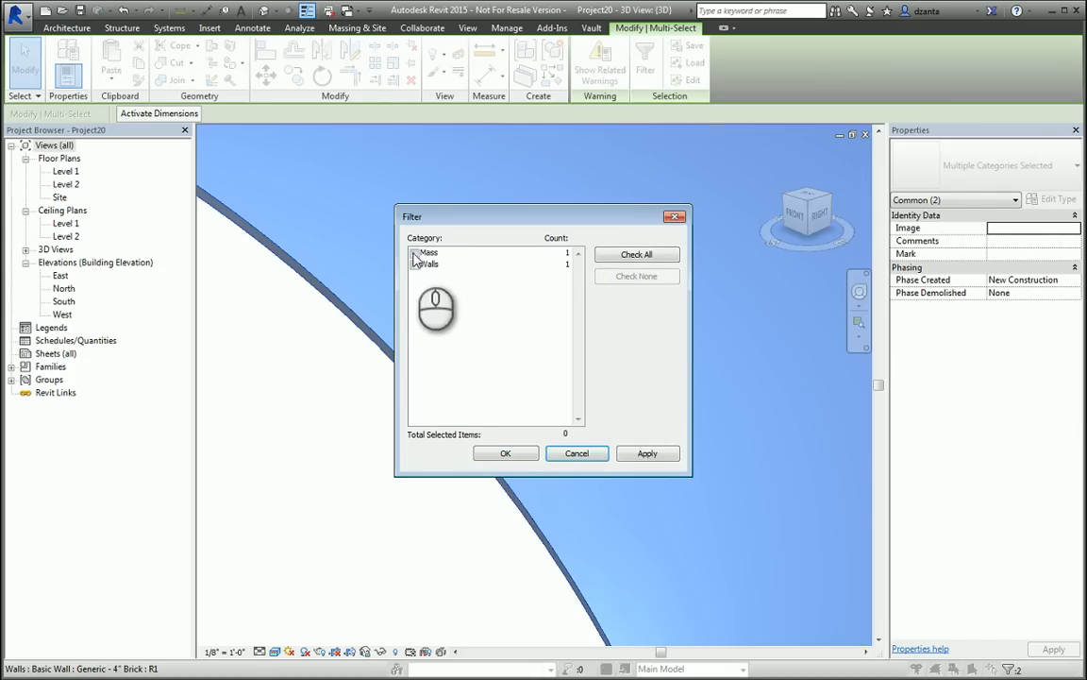
pyautogui.click(505, 453)
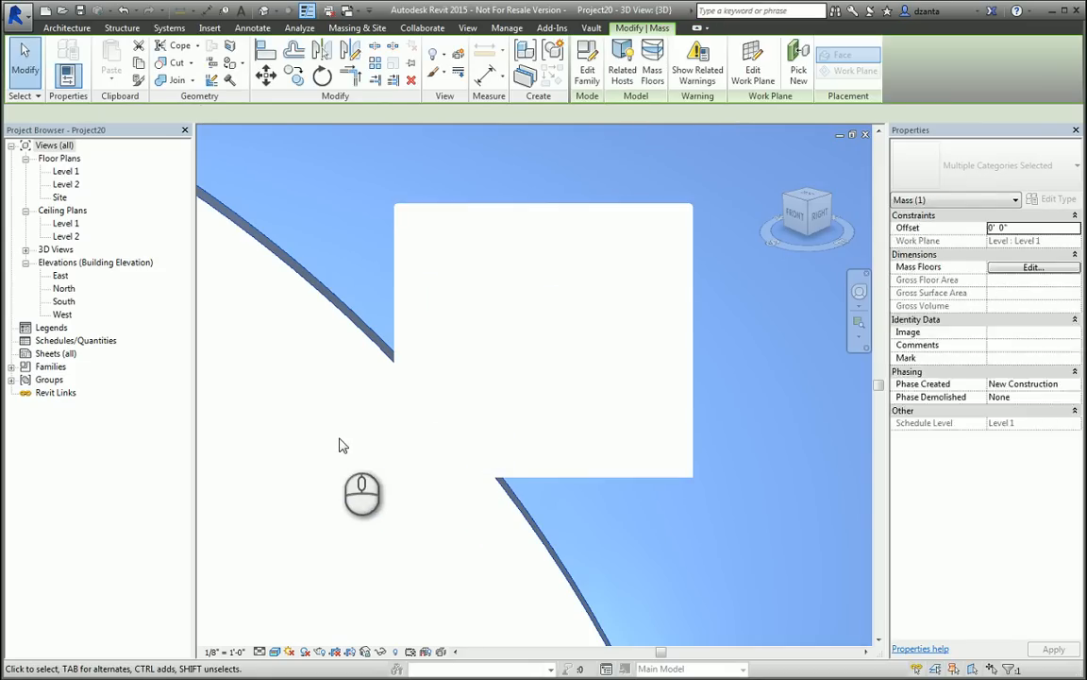